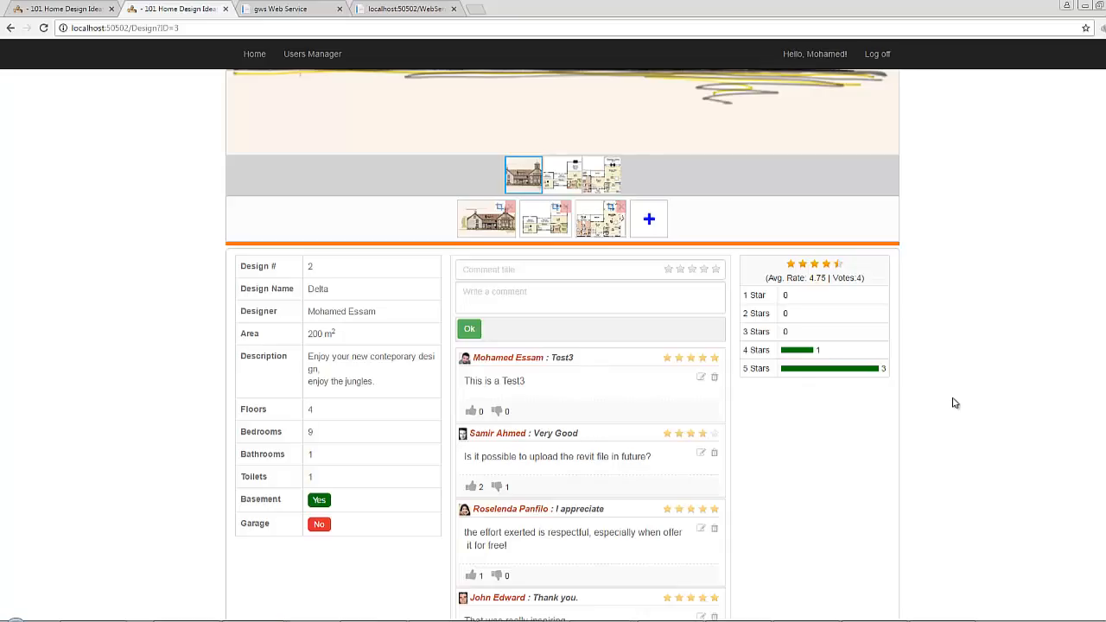
{"action": "mouse_move", "coordinate": [857, 354]}
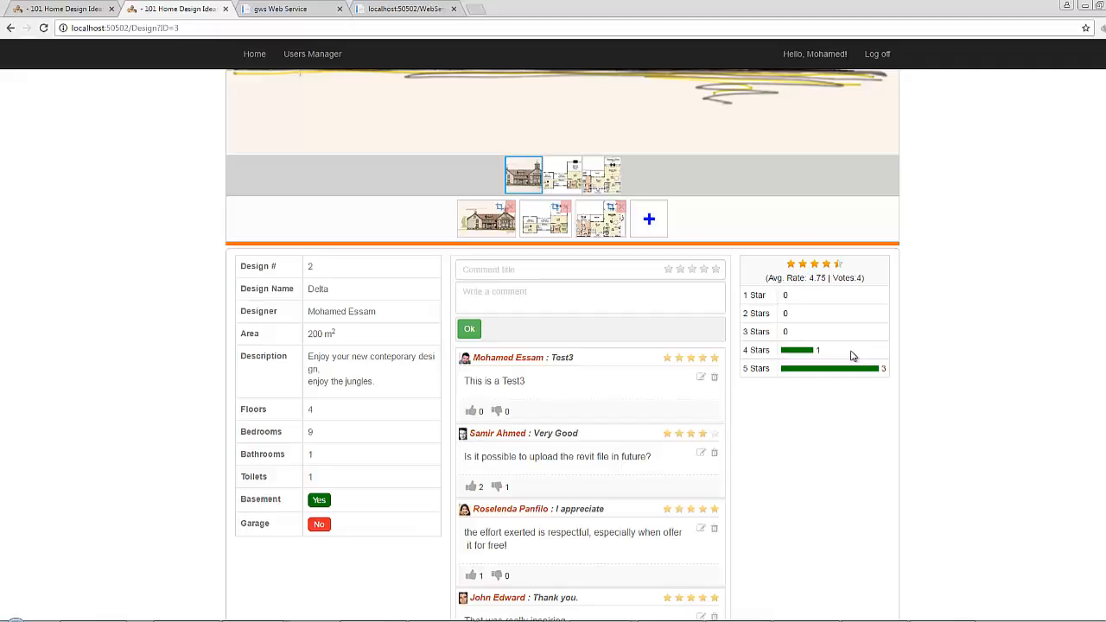
{"action": "mouse_move", "coordinate": [772, 362]}
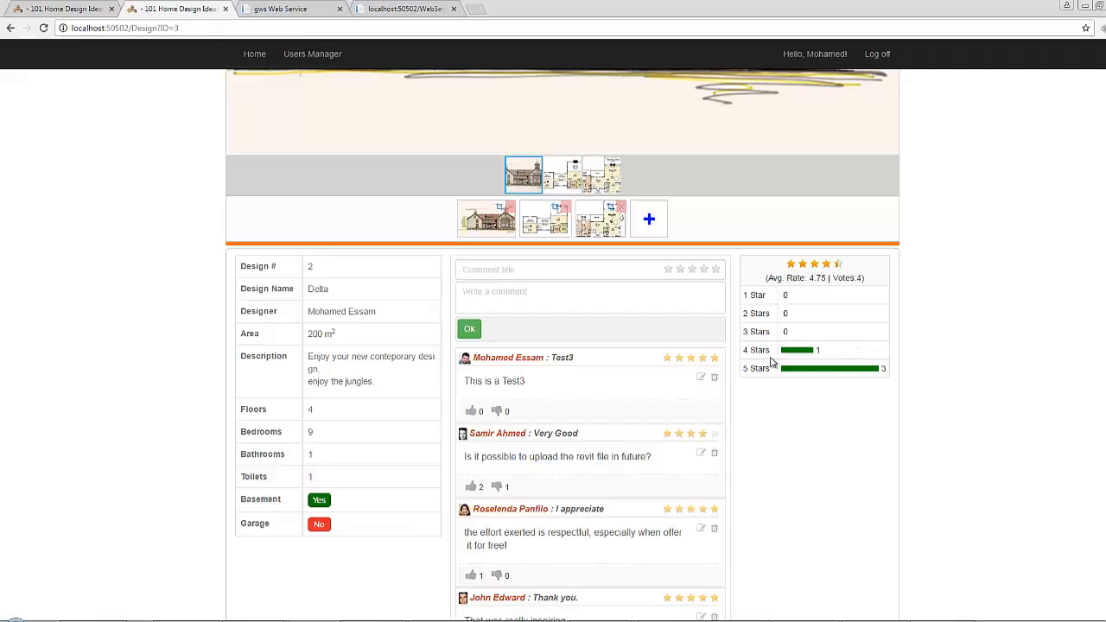
{"action": "mouse_move", "coordinate": [793, 366]}
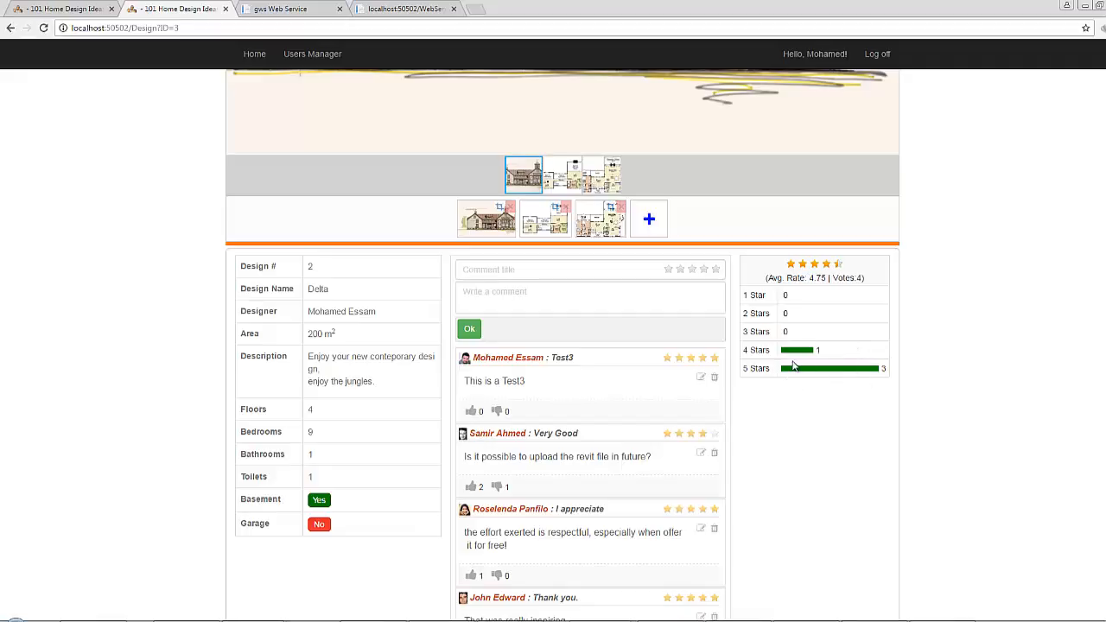
{"action": "mouse_move", "coordinate": [794, 339]}
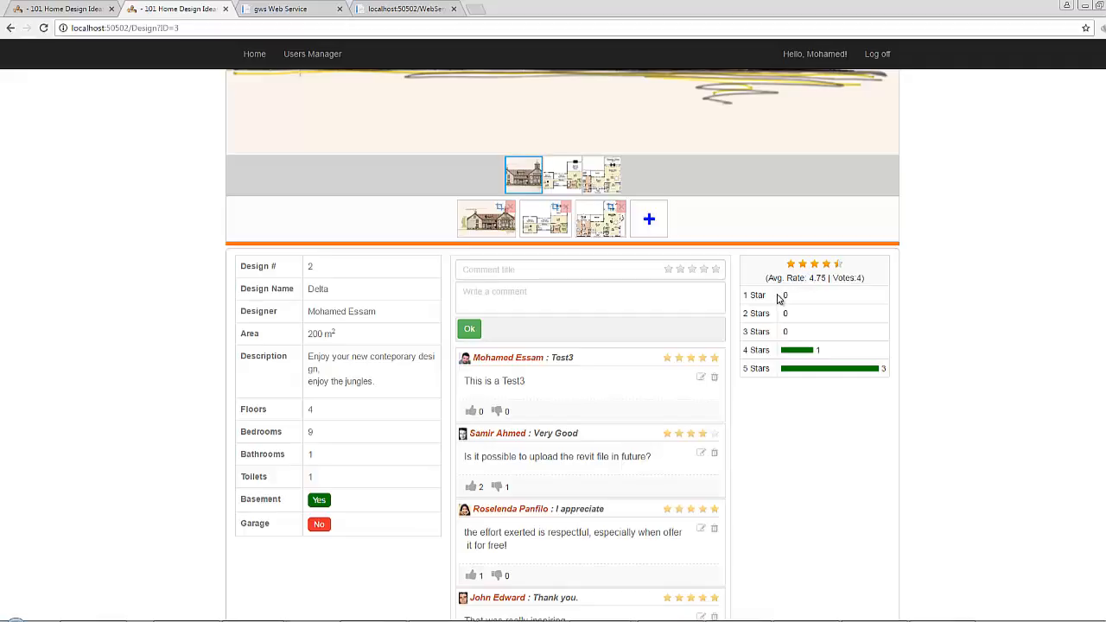
{"action": "mouse_move", "coordinate": [872, 342]}
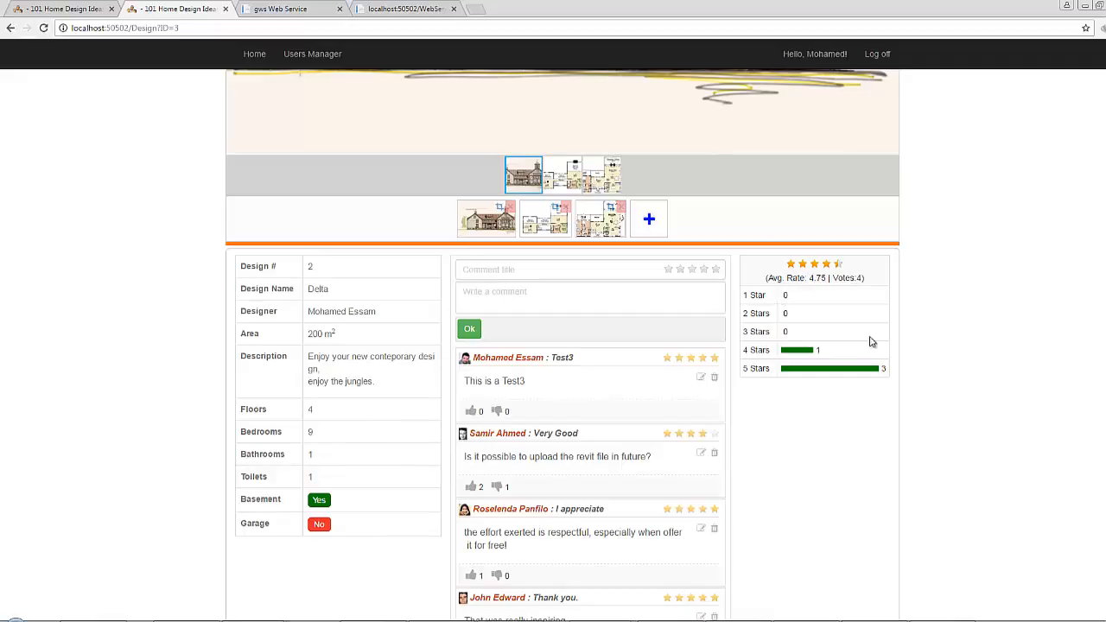
{"action": "mouse_move", "coordinate": [1071, 92]}
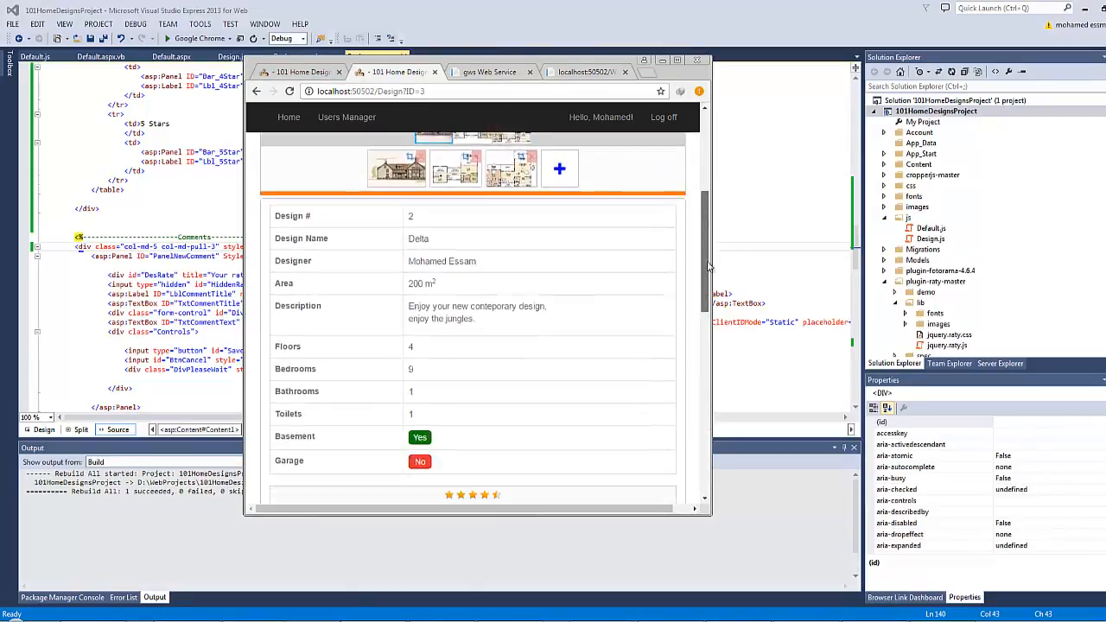
Scroll the narrow Chrome preview down past the ratings before closing it and the editor tabs
{"action": "scroll", "scroll_direction": "down", "scroll_amount": 3}
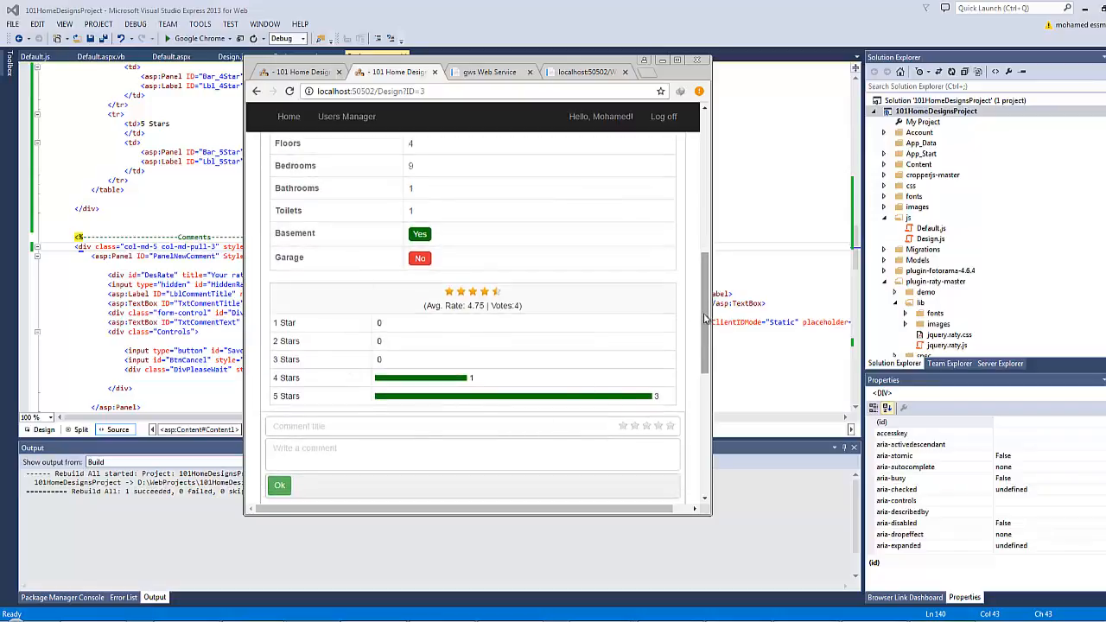
{"action": "scroll", "scroll_direction": "down", "scroll_amount": 3}
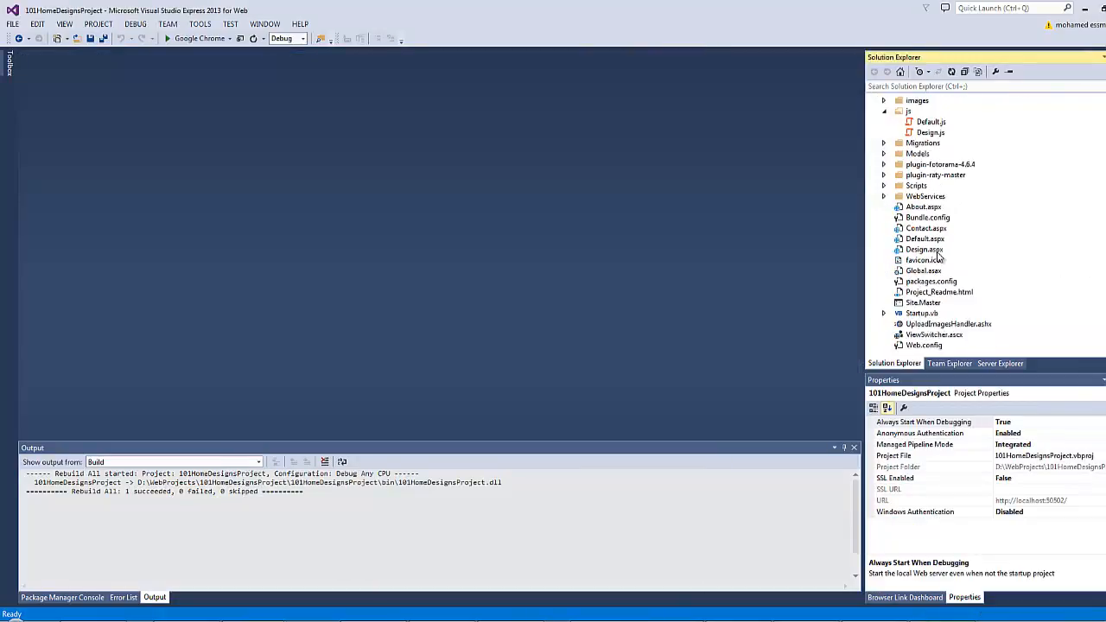
Open Design.aspx from Solution Explorer and inspect the DivAvgRate labels and tblRates star-row markup
{"action": "double_click", "coordinate": [925, 250]}
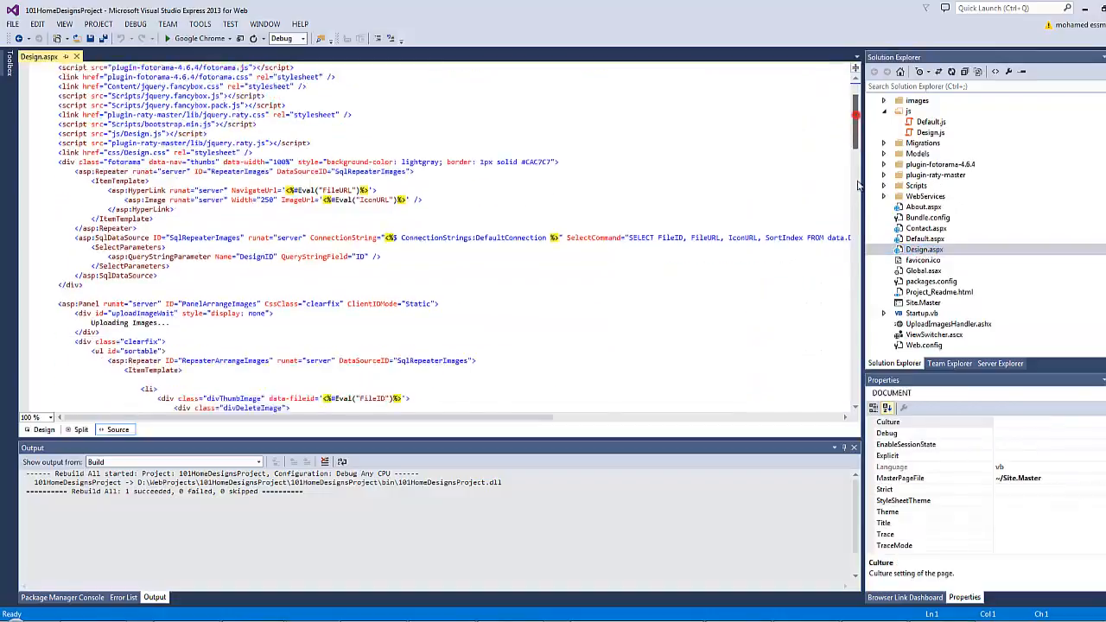
{"action": "scroll", "scroll_direction": "down", "scroll_amount": 3}
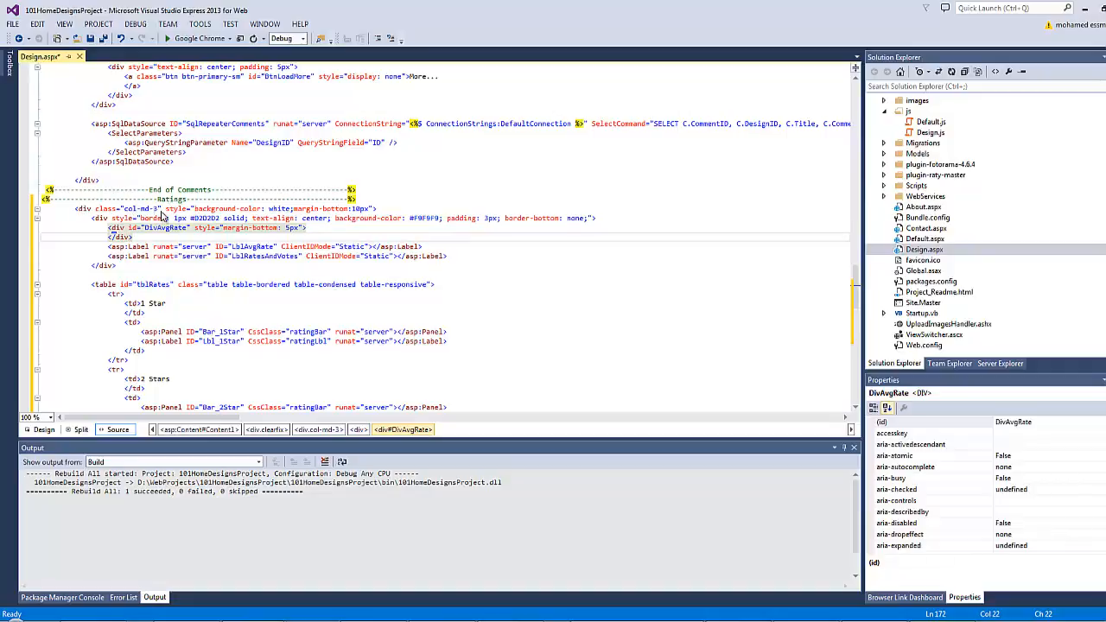
{"action": "left_click", "coordinate": [94, 218]}
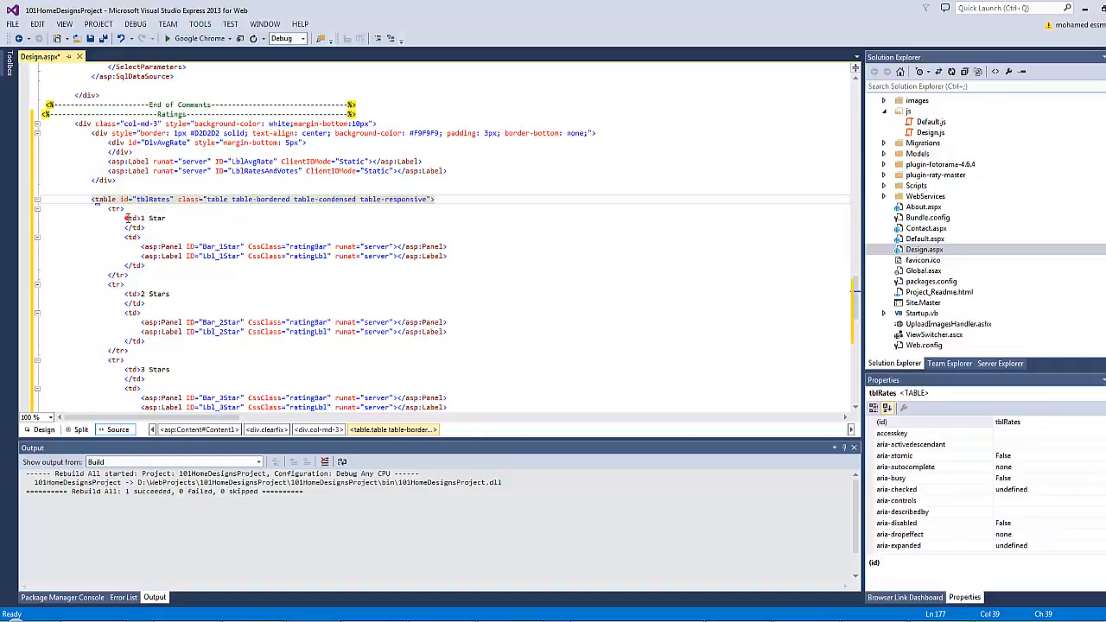
{"action": "left_click", "coordinate": [139, 218]}
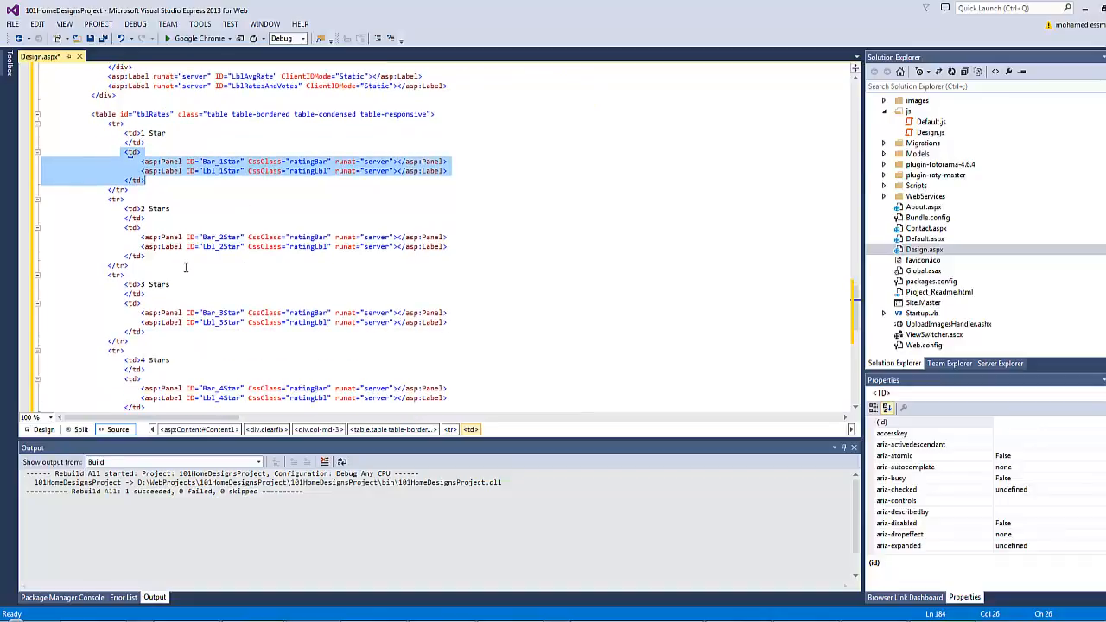
{"action": "mouse_move", "coordinate": [103, 38]}
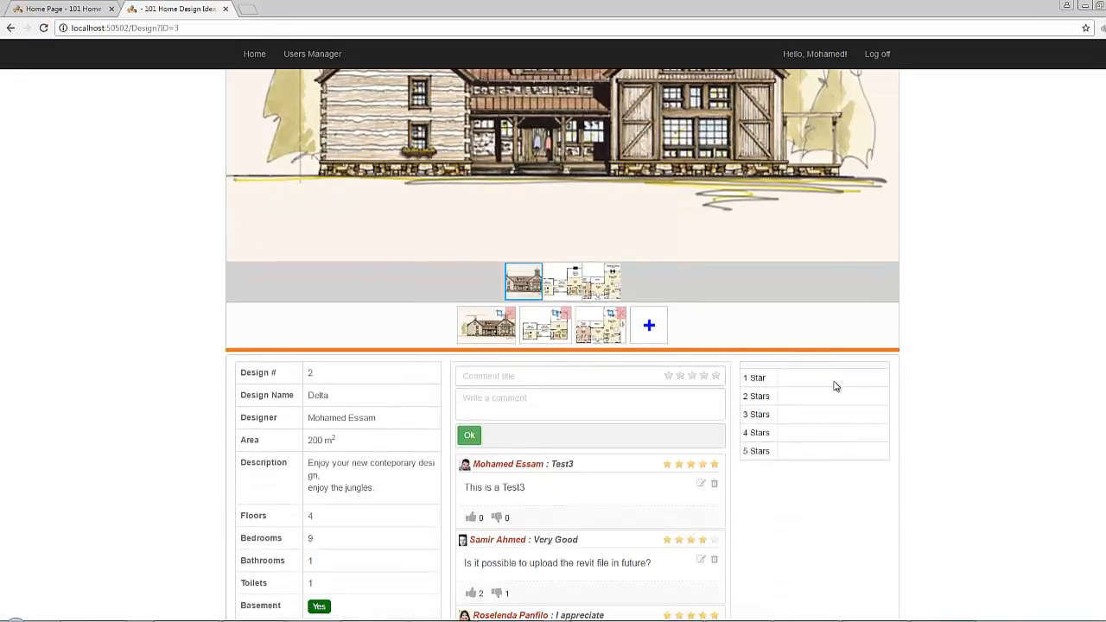
Switch from the Chrome preview of the empty 1–5 star table back to Visual Studio
{"action": "key", "text": "alt+tab"}
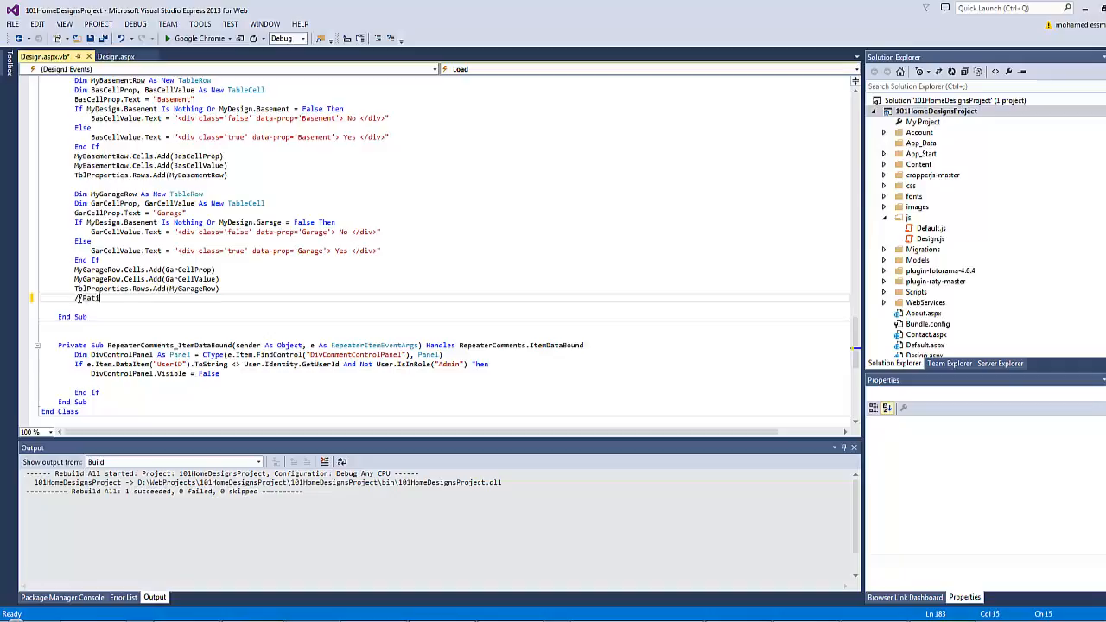
Finish the 'Rating Details' comment in Page_Load and add the per-star count and bar-width code
{"action": "type", "text": "ing Det"}
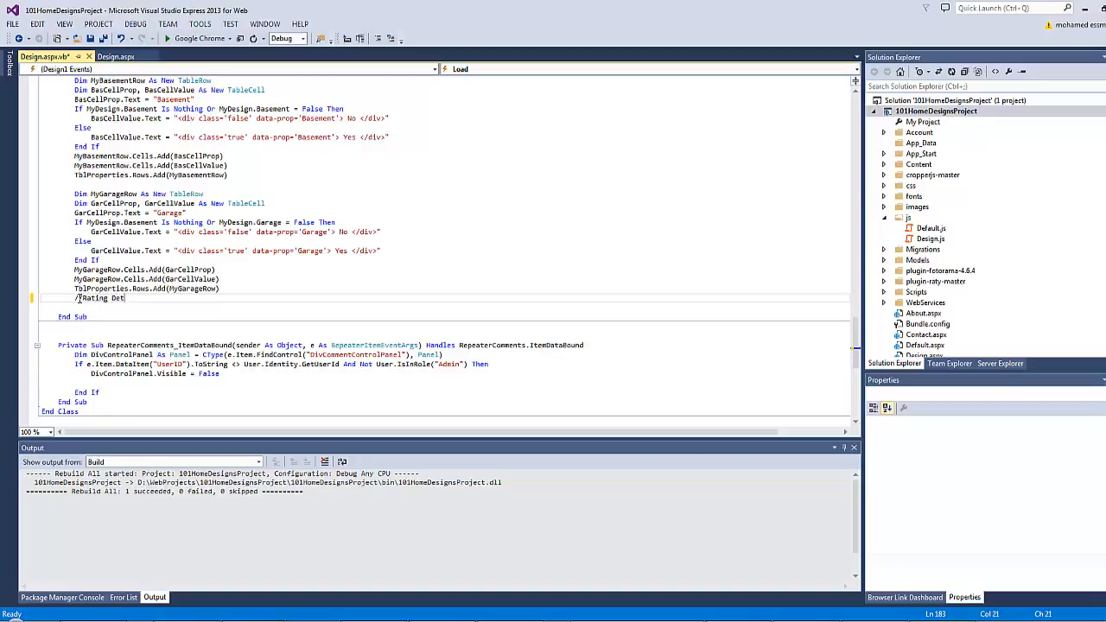
{"action": "type", "text": "ails"}
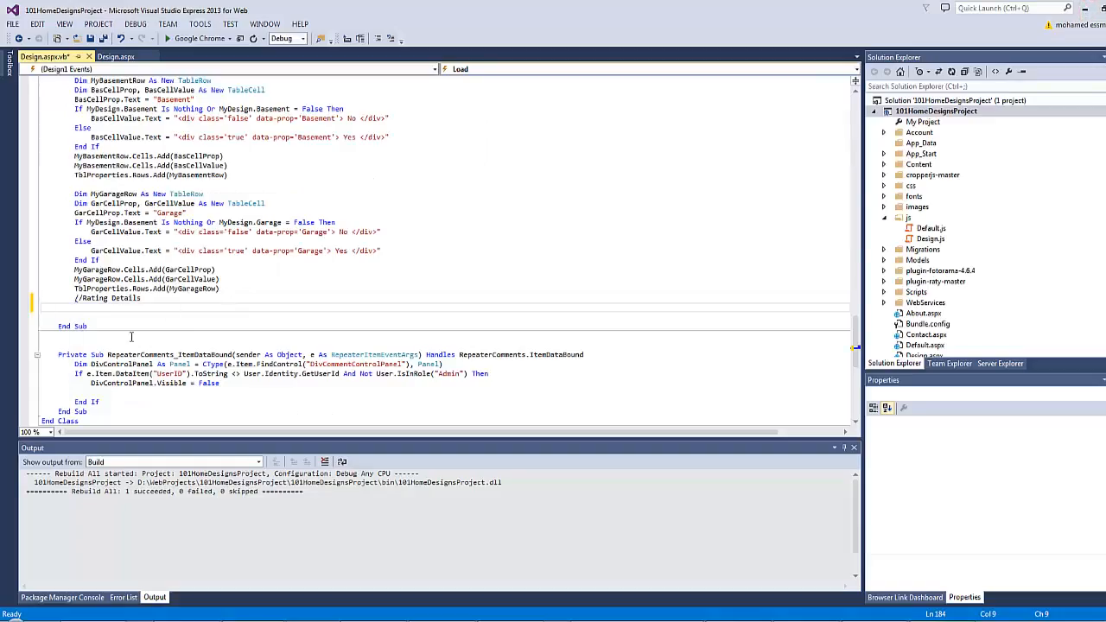
{"action": "scroll", "scroll_direction": "down", "scroll_amount": 3}
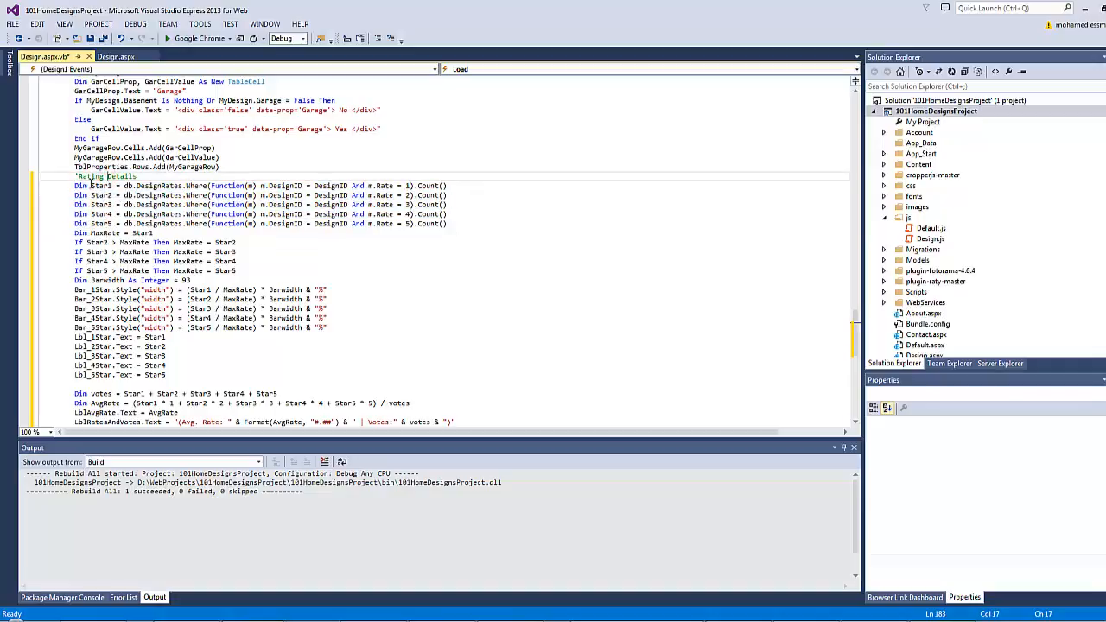
{"action": "mouse_move", "coordinate": [389, 179]}
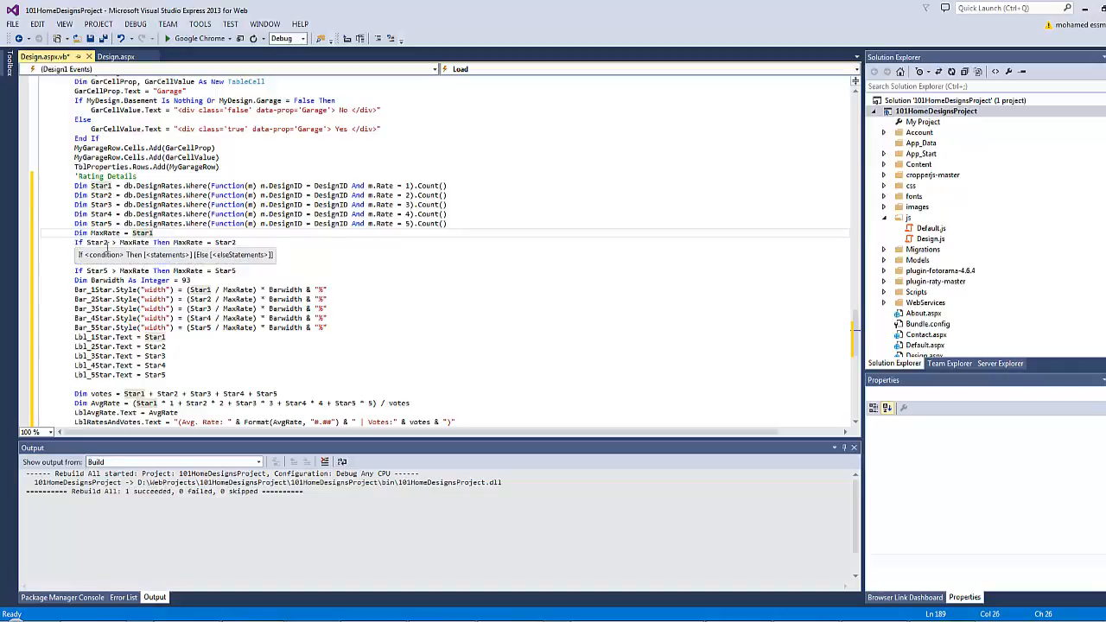
{"action": "mouse_move", "coordinate": [121, 243]}
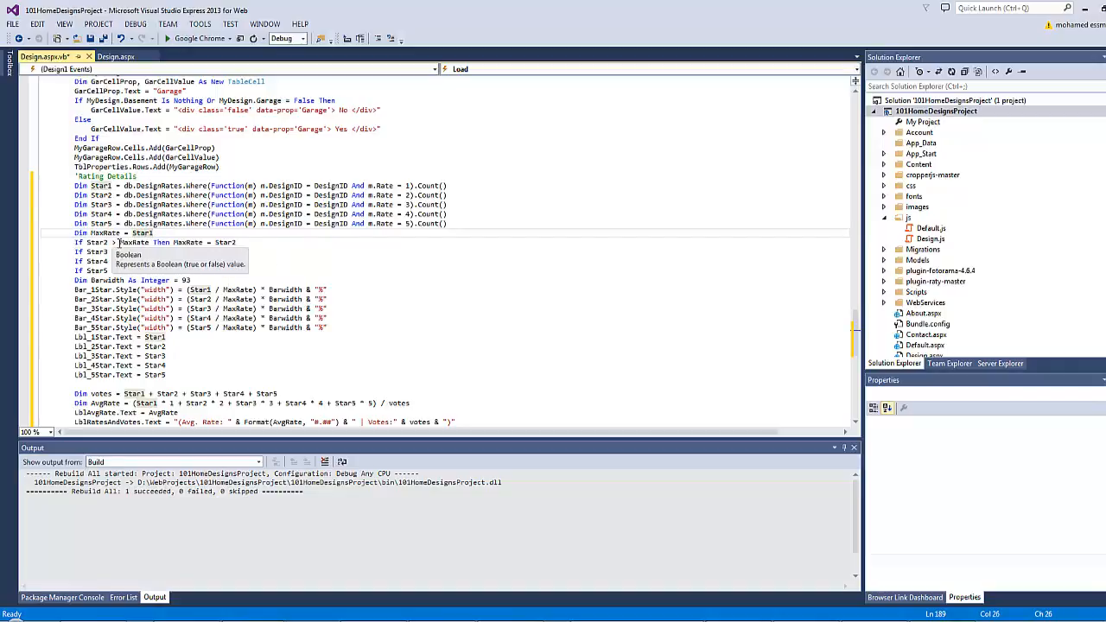
{"action": "mouse_move", "coordinate": [187, 242]}
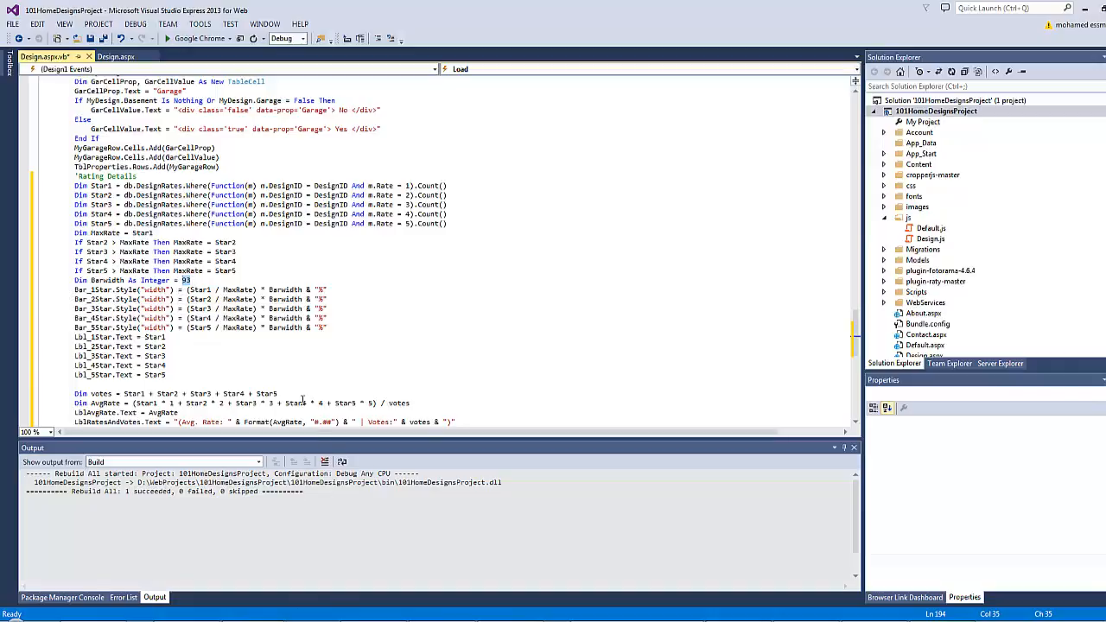
{"action": "left_click", "coordinate": [167, 38]}
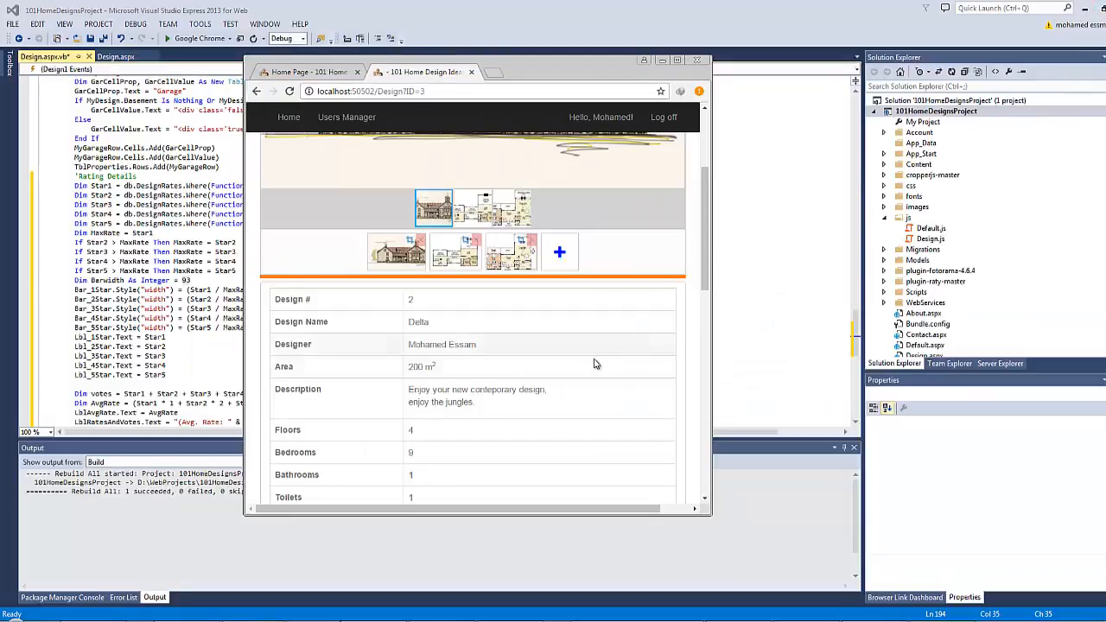
Add the vote total, AvgRate, LblAvgRate and LblRatesAndVotes code, then view the populated breakdown in Chrome
{"action": "scroll", "scroll_direction": "down", "scroll_amount": 3}
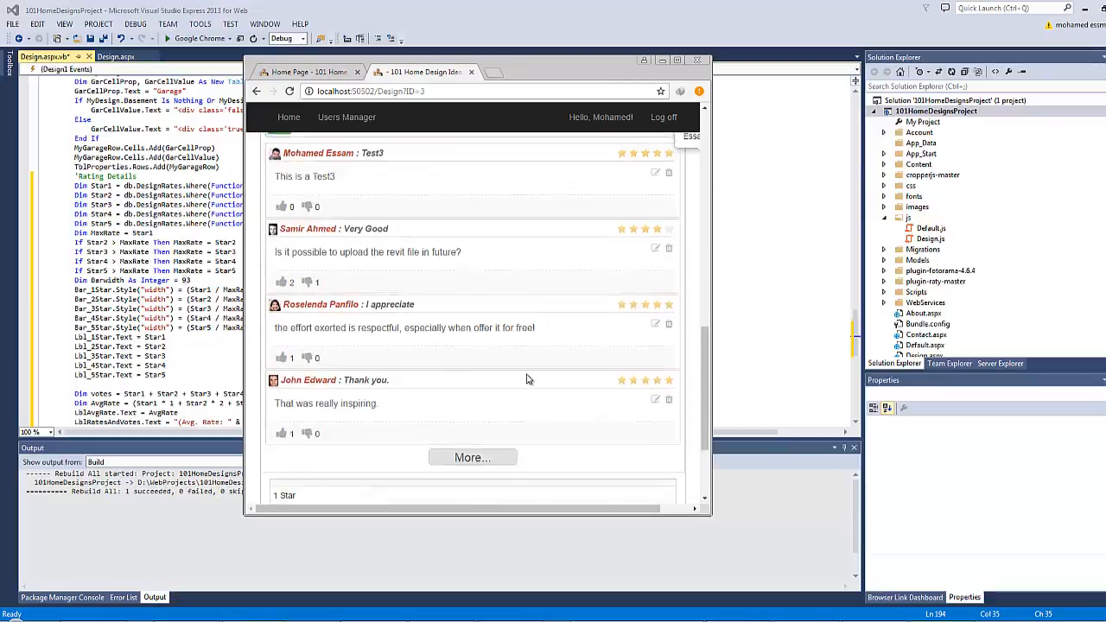
{"action": "scroll", "scroll_direction": "down", "scroll_amount": 3}
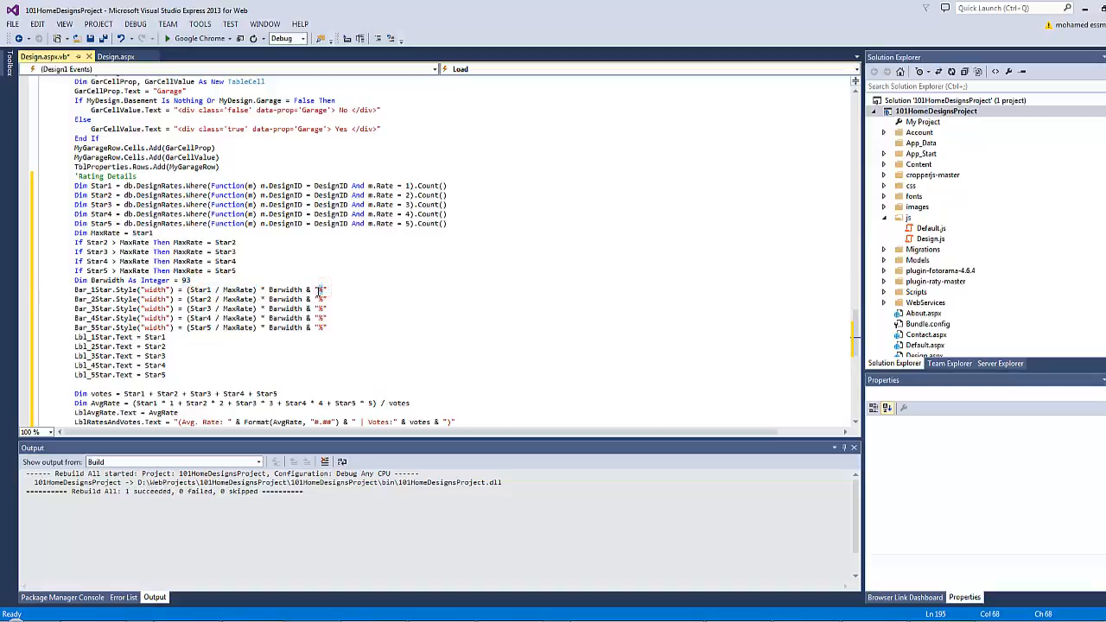
{"action": "mouse_move", "coordinate": [155, 308]}
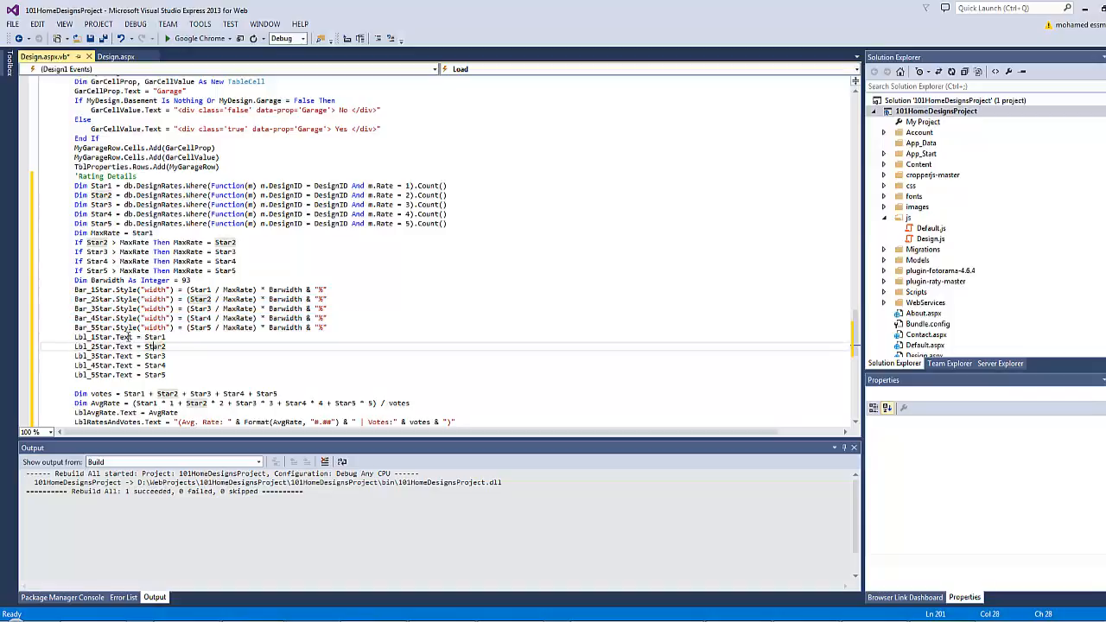
{"action": "mouse_move", "coordinate": [155, 337]}
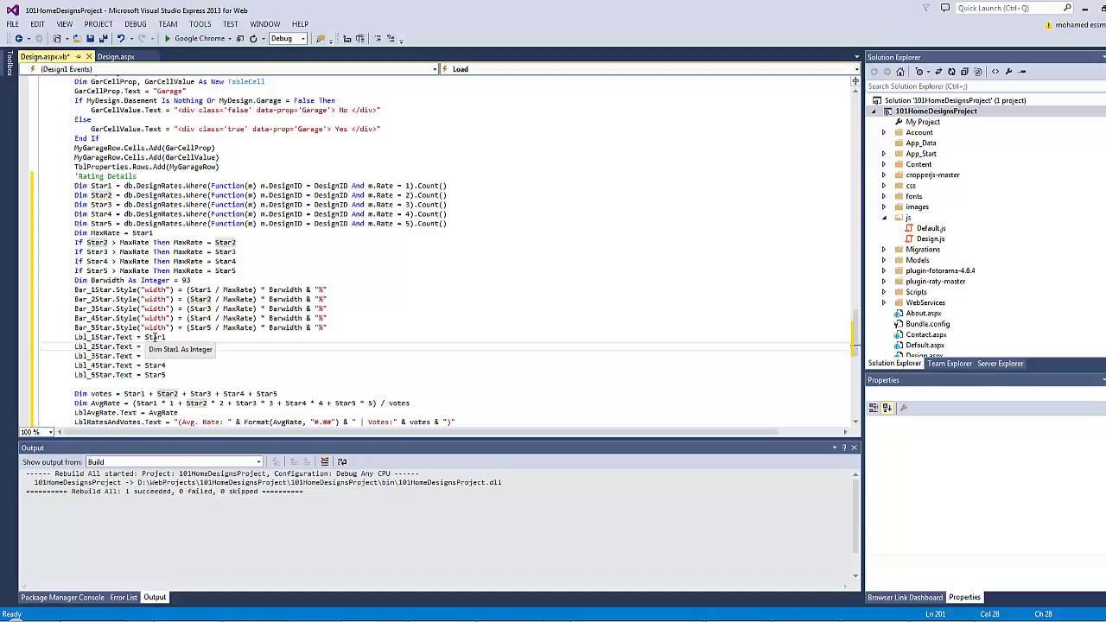
{"action": "scroll", "scroll_direction": "down", "scroll_amount": 3}
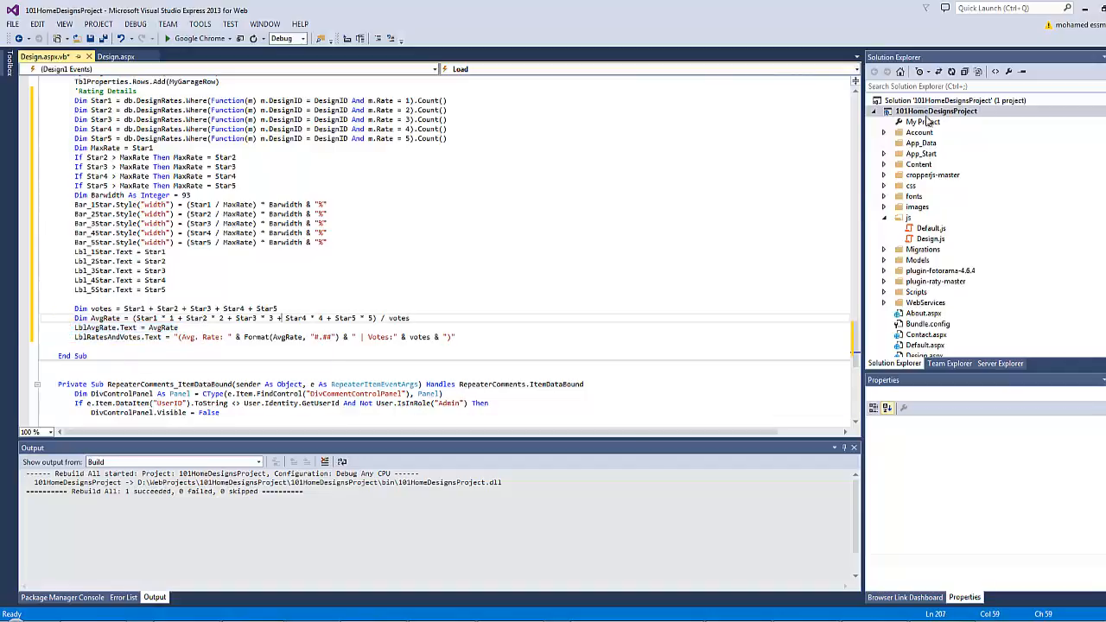
{"action": "left_click", "coordinate": [935, 111]}
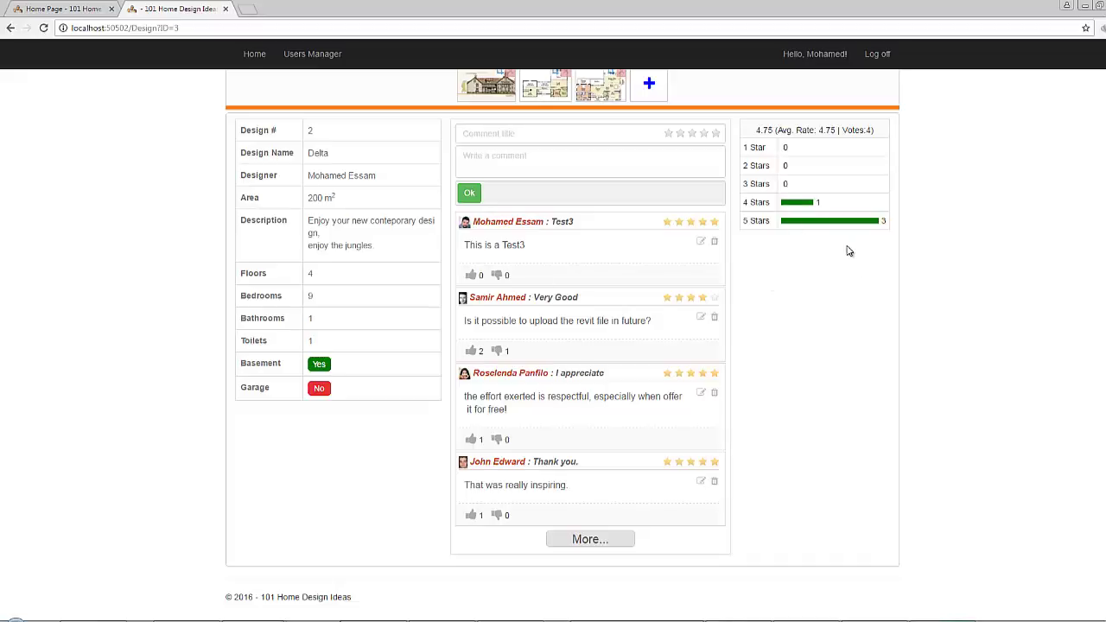
{"action": "mouse_move", "coordinate": [847, 244]}
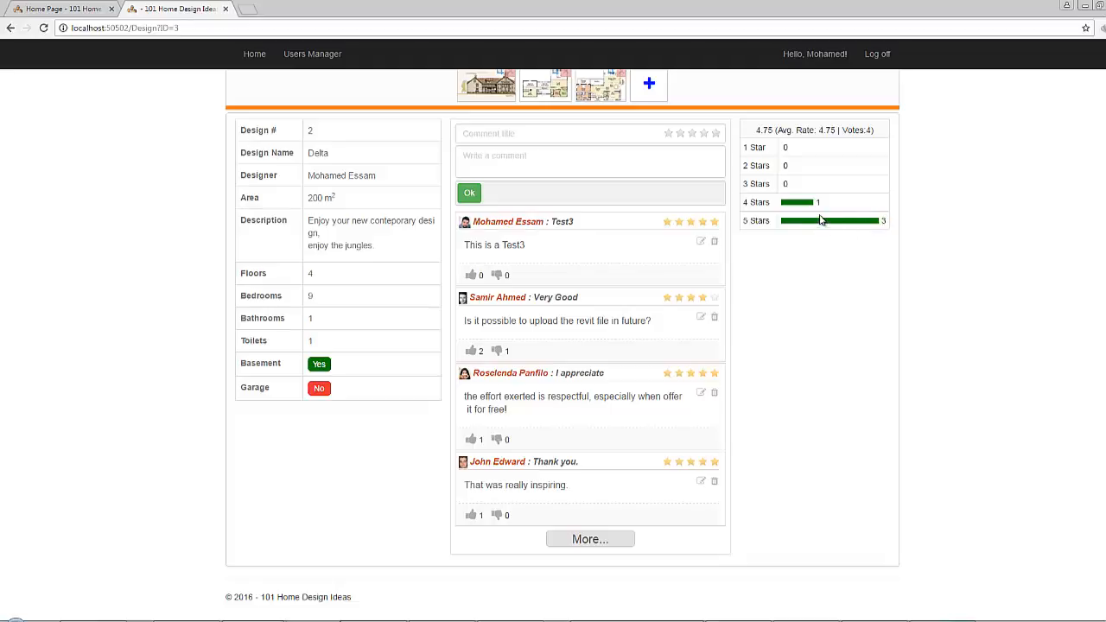
{"action": "mouse_move", "coordinate": [821, 215]}
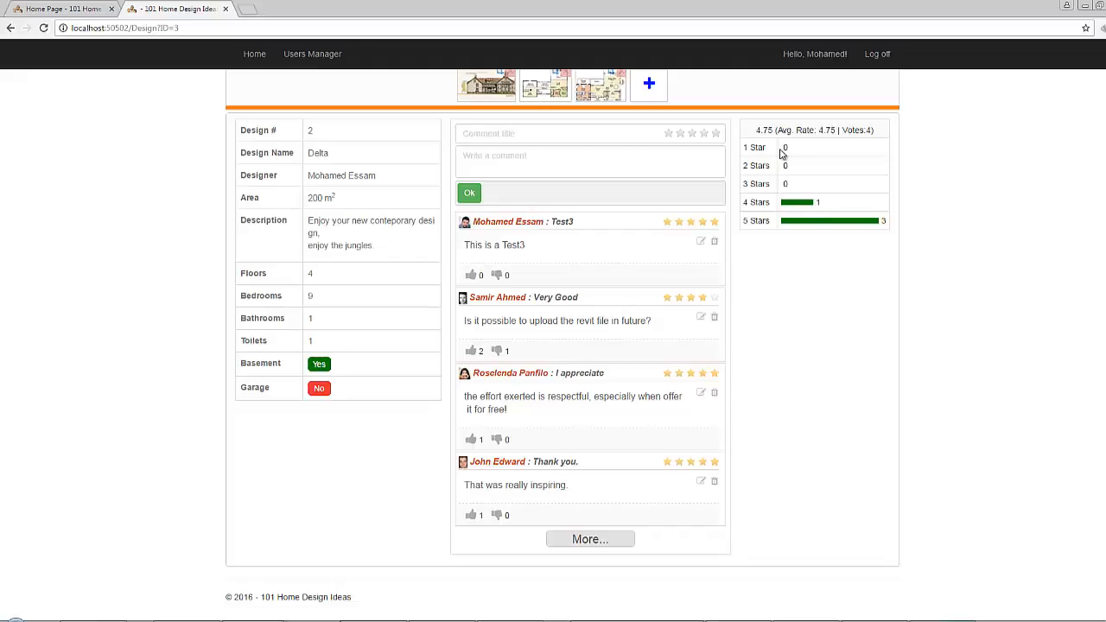
{"action": "mouse_move", "coordinate": [764, 131]}
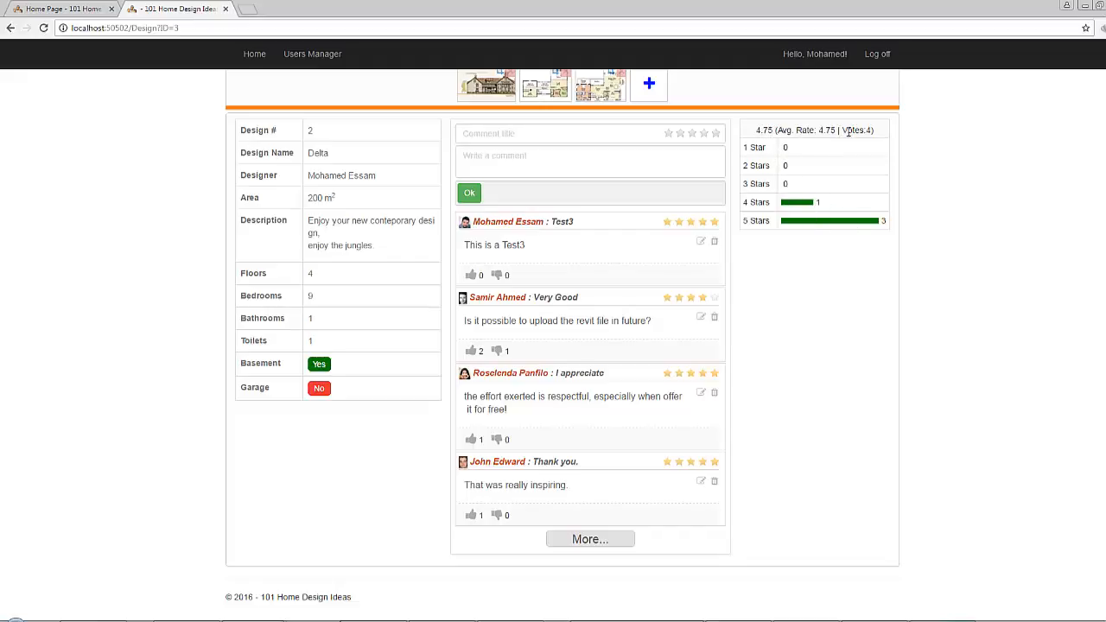
{"action": "mouse_move", "coordinate": [776, 129]}
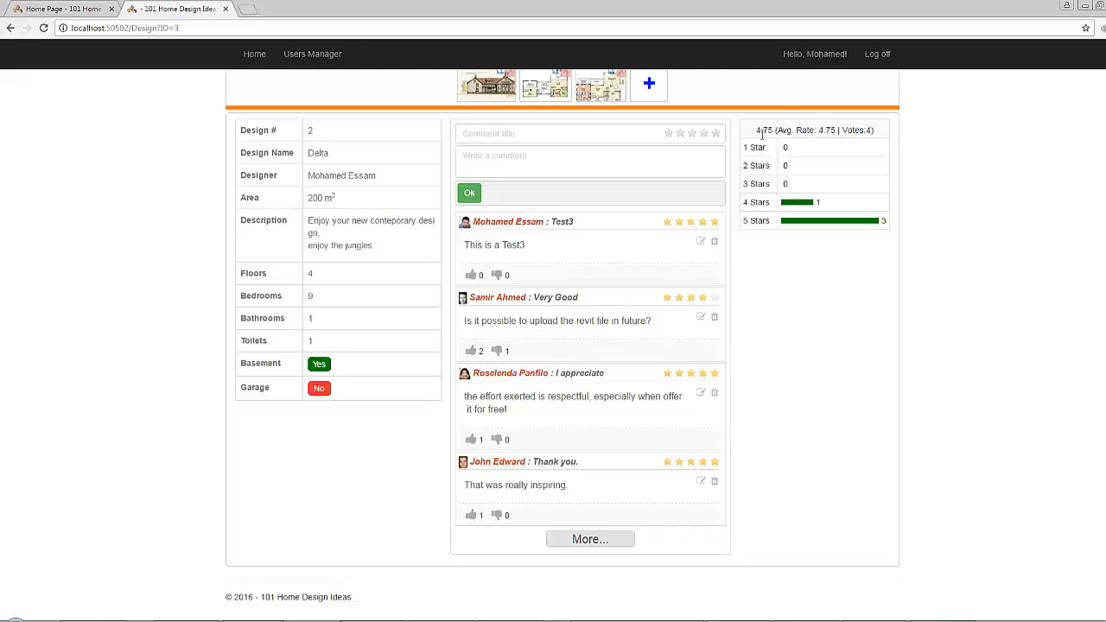
Inspect the average-rating element in Chrome to find LblAvgRate, then start a '//rating table' comment in Design.js
{"action": "right_click", "coordinate": [812, 173]}
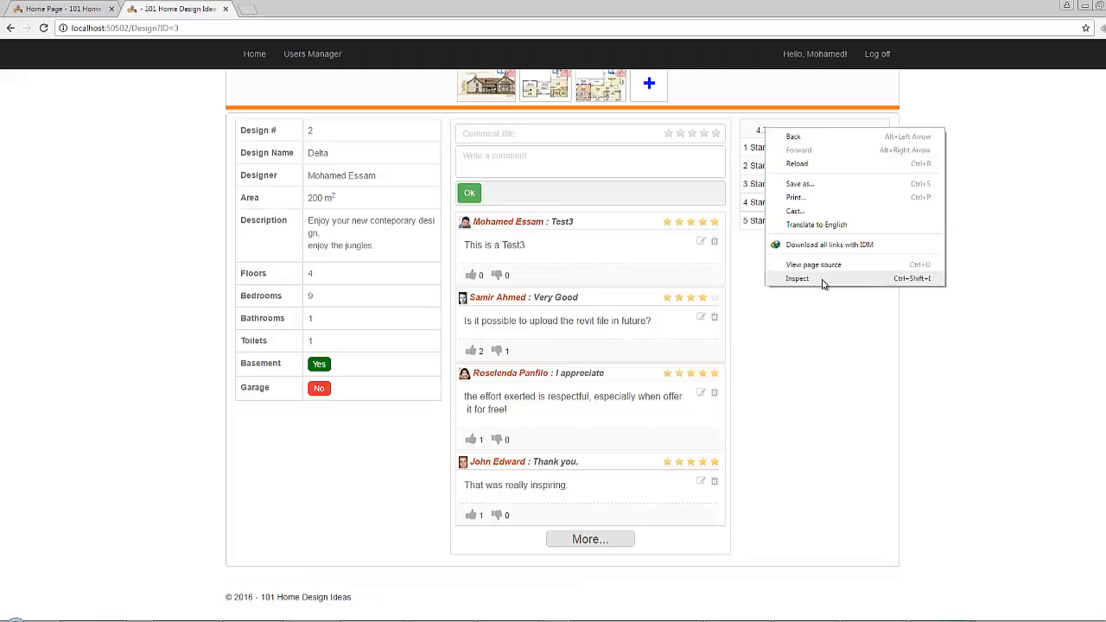
{"action": "left_click", "coordinate": [797, 278]}
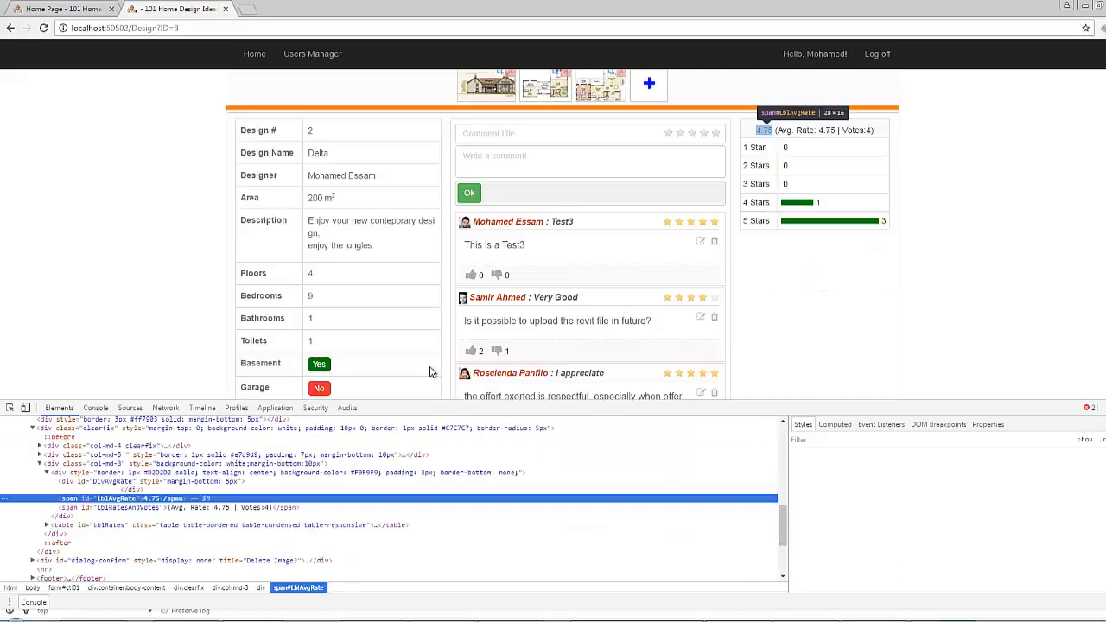
{"action": "left_click", "coordinate": [103, 481]}
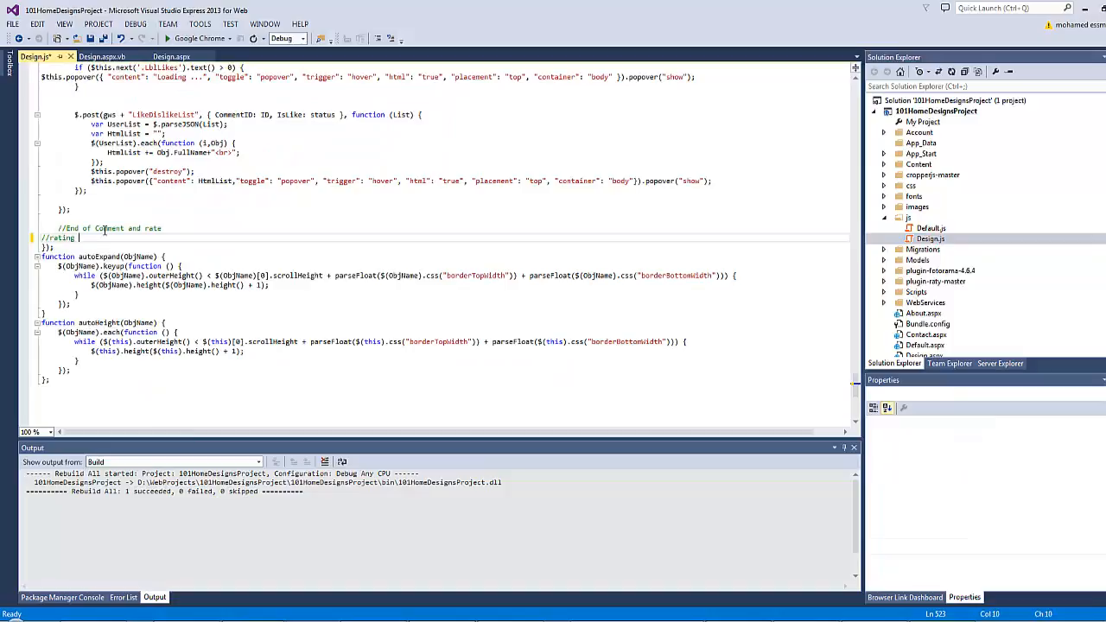
{"action": "type", "text": "table"}
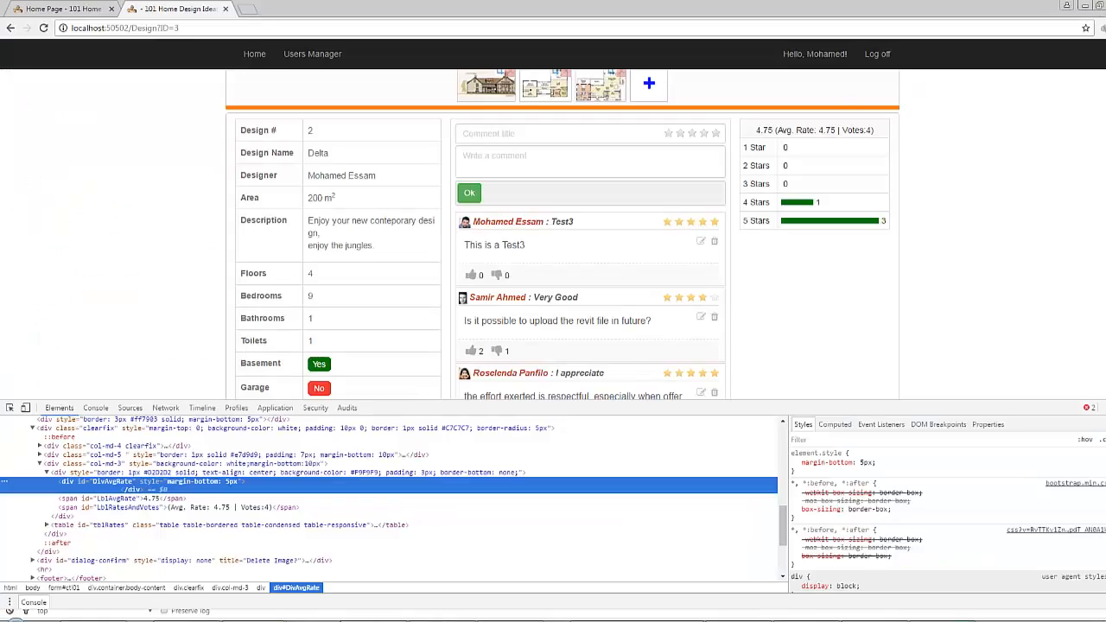
Reload the page in Chrome so DivAvgRate shows 4.75 as read-only half stars with the label hidden
{"action": "left_click", "coordinate": [43, 28]}
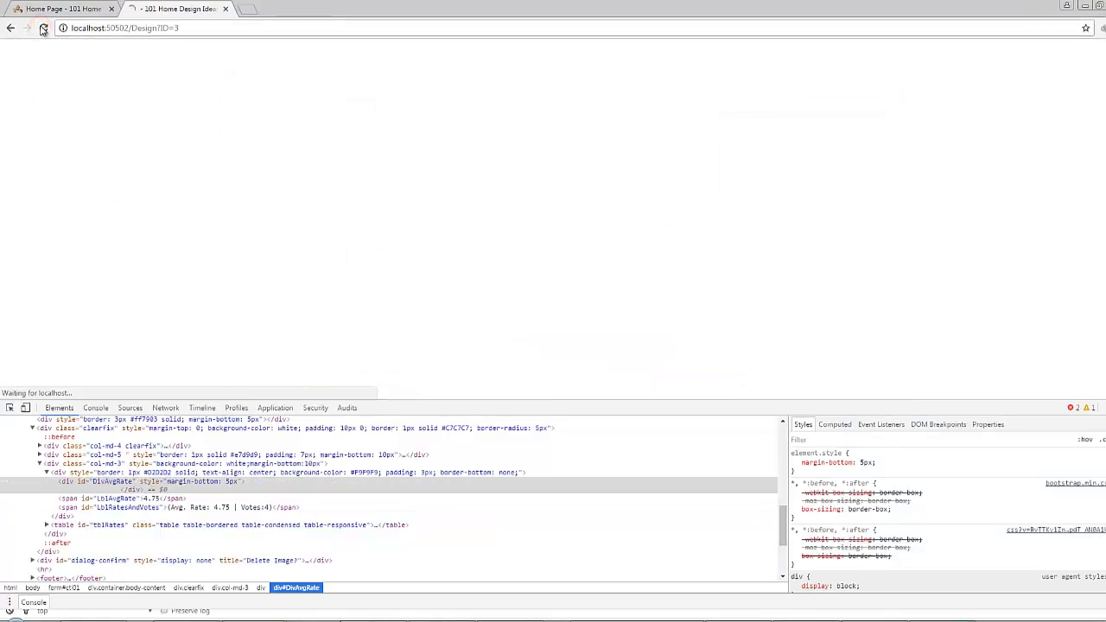
{"action": "left_click", "coordinate": [44, 27]}
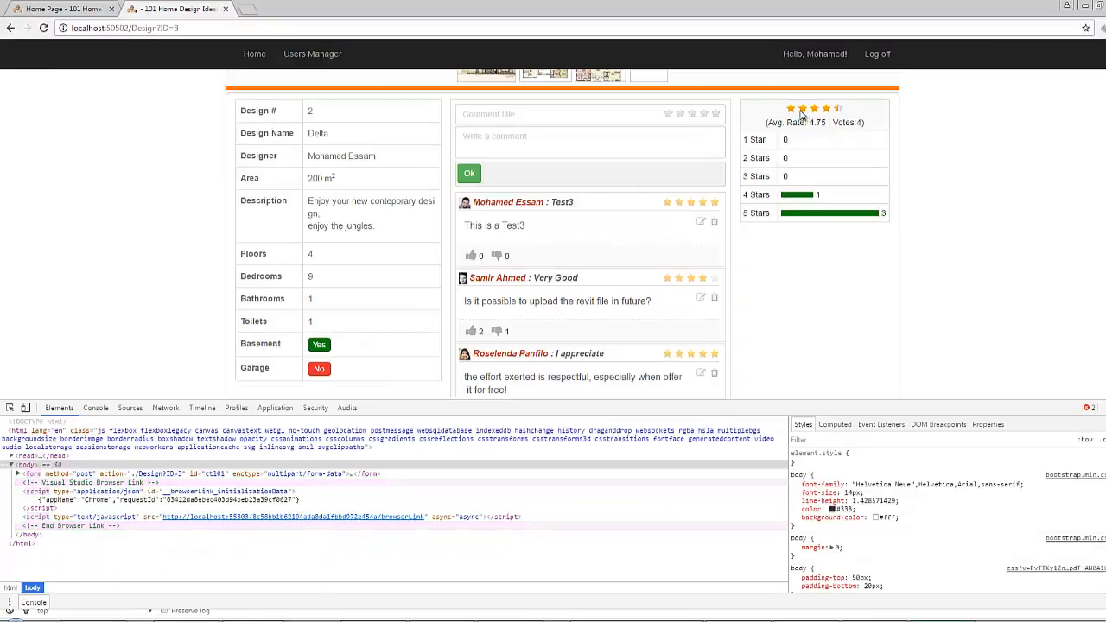
{"action": "left_click", "coordinate": [1087, 407]}
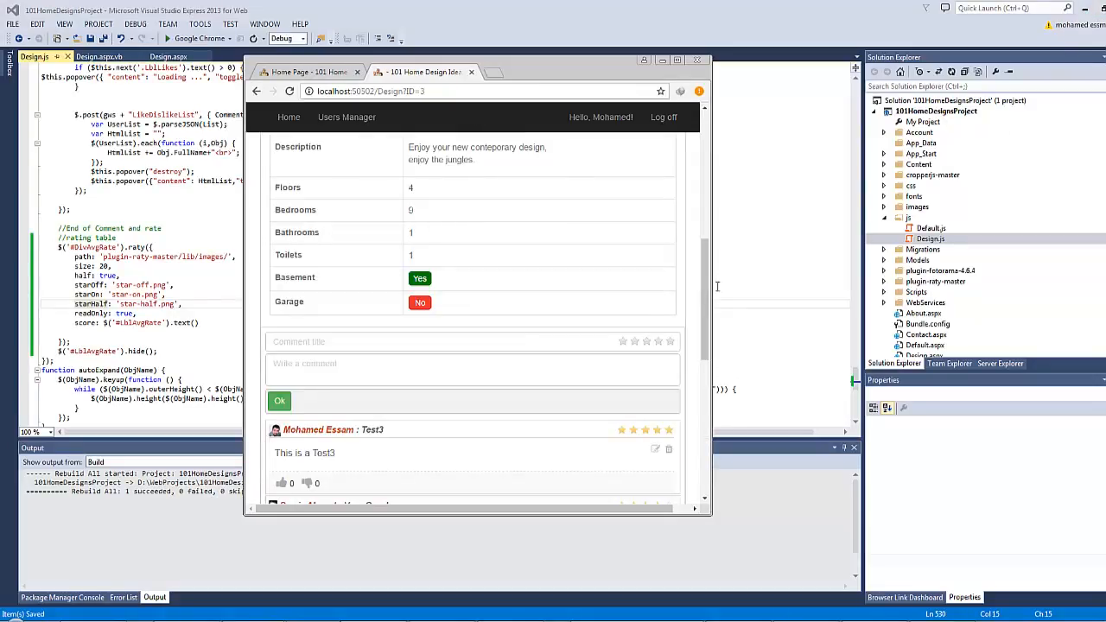
{"action": "scroll", "scroll_direction": "down", "scroll_amount": 3}
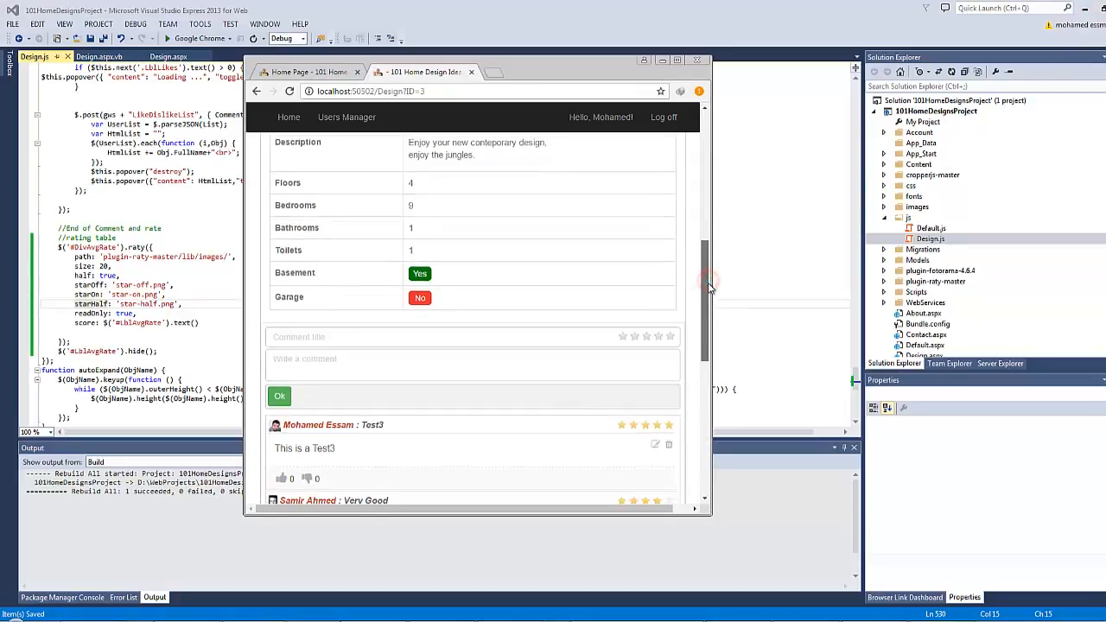
{"action": "scroll", "scroll_direction": "down", "scroll_amount": 3}
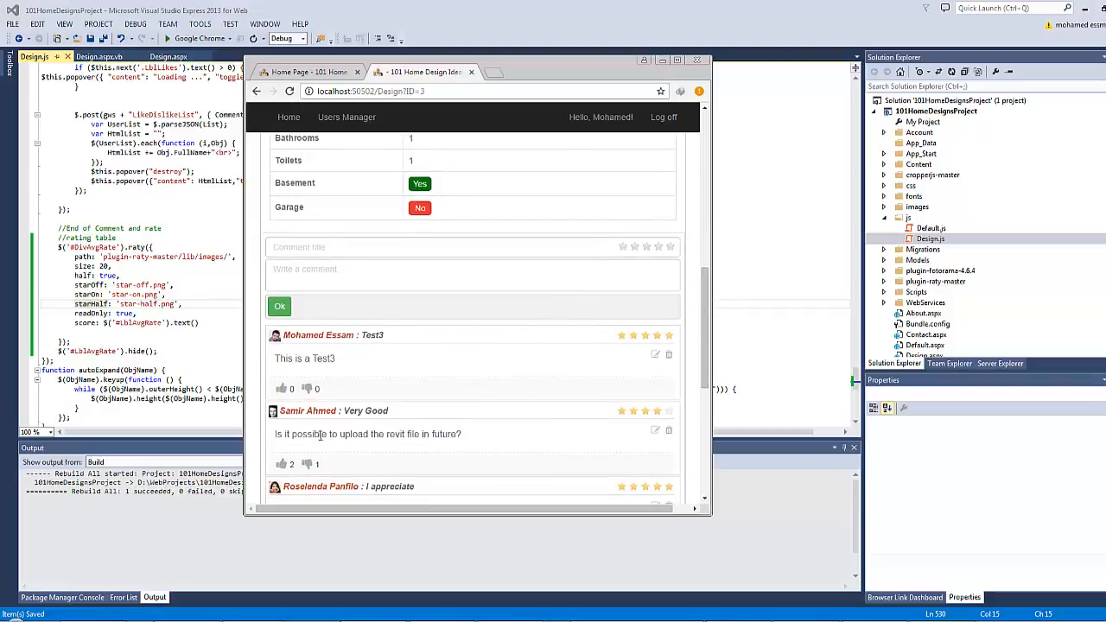
{"action": "scroll", "scroll_direction": "up", "scroll_amount": 3}
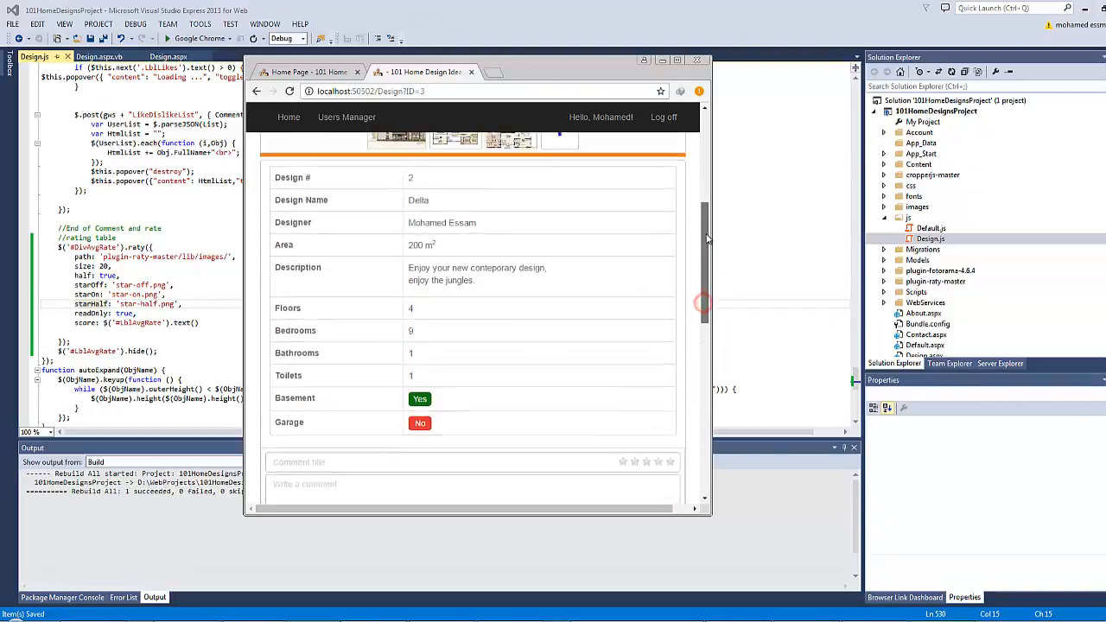
{"action": "scroll", "scroll_direction": "up", "scroll_amount": 3}
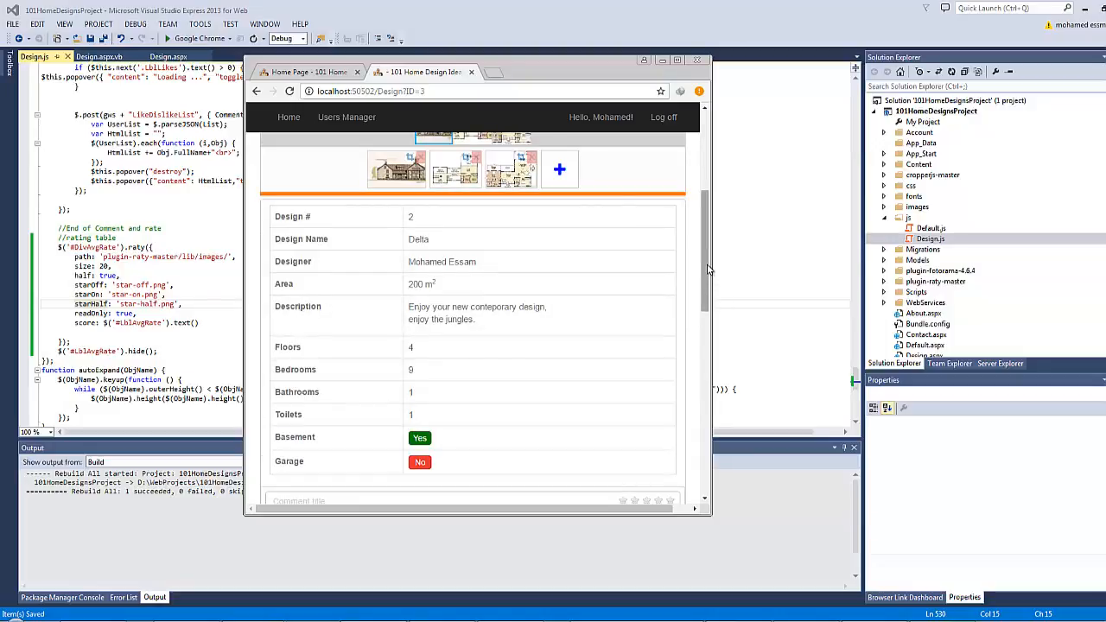
{"action": "scroll", "scroll_direction": "down", "scroll_amount": 3}
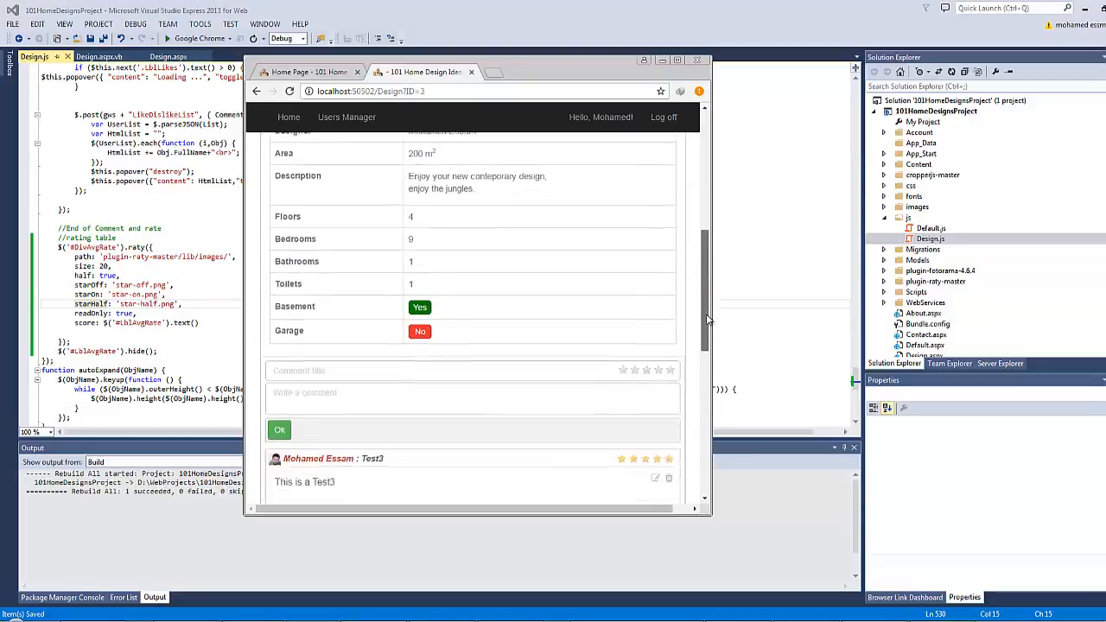
{"action": "scroll", "scroll_direction": "down", "scroll_amount": 3}
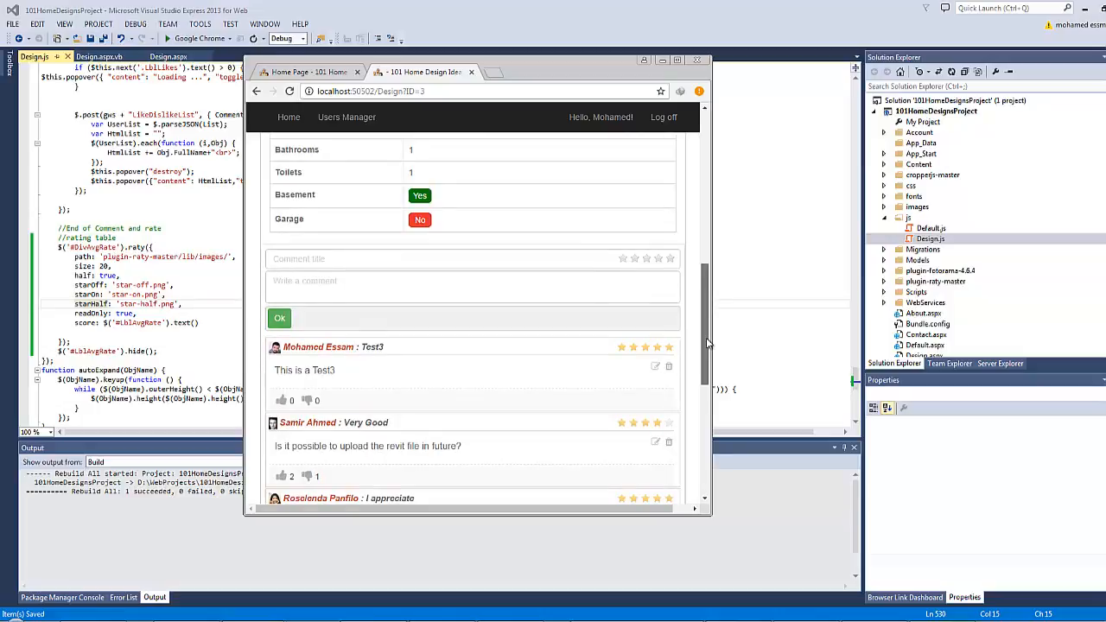
{"action": "scroll", "scroll_direction": "down", "scroll_amount": 3}
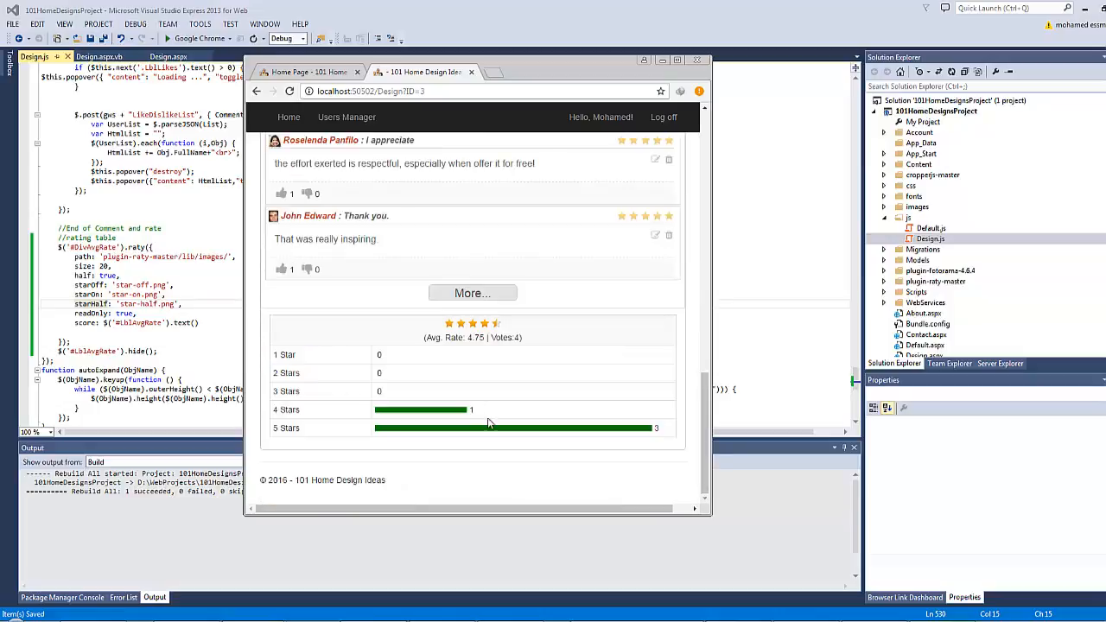
{"action": "mouse_move", "coordinate": [339, 443]}
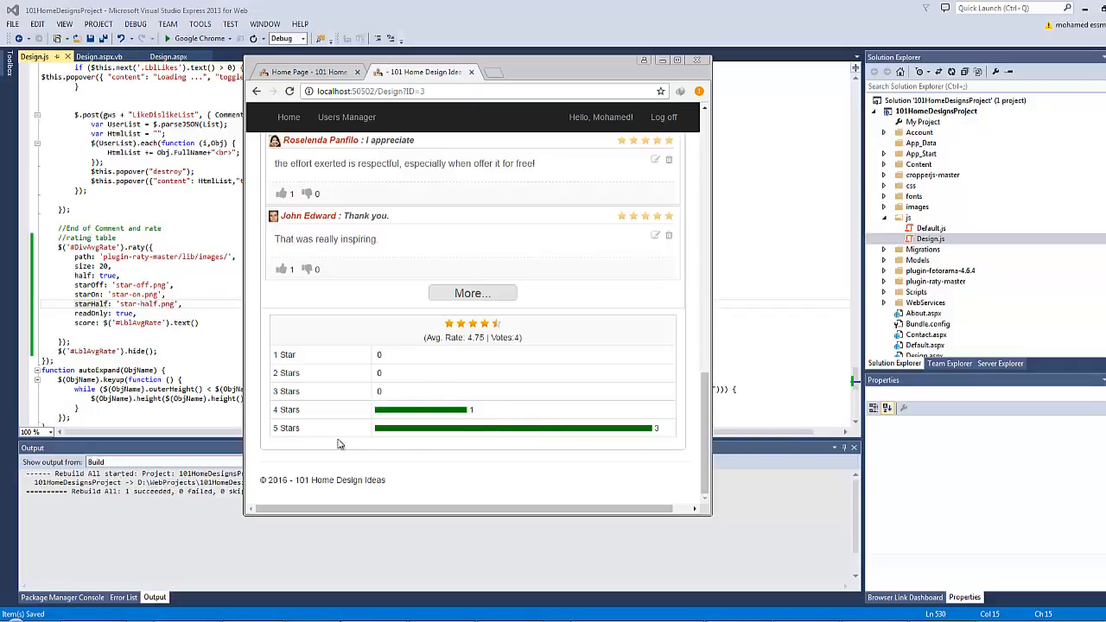
{"action": "scroll", "scroll_direction": "up", "scroll_amount": 3}
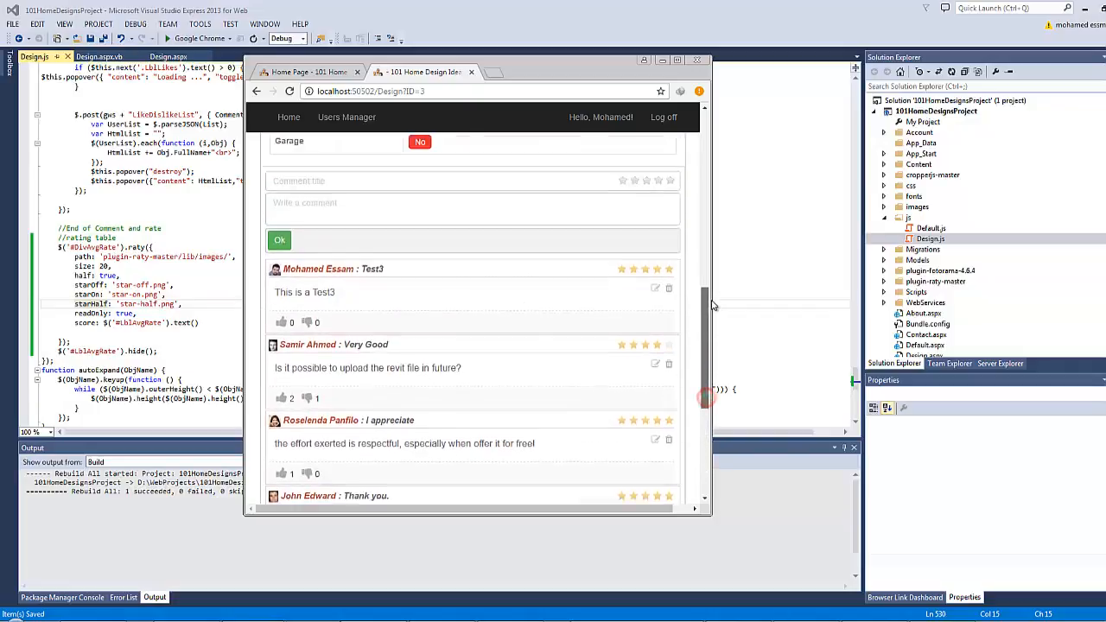
{"action": "scroll", "scroll_direction": "up", "scroll_amount": 3}
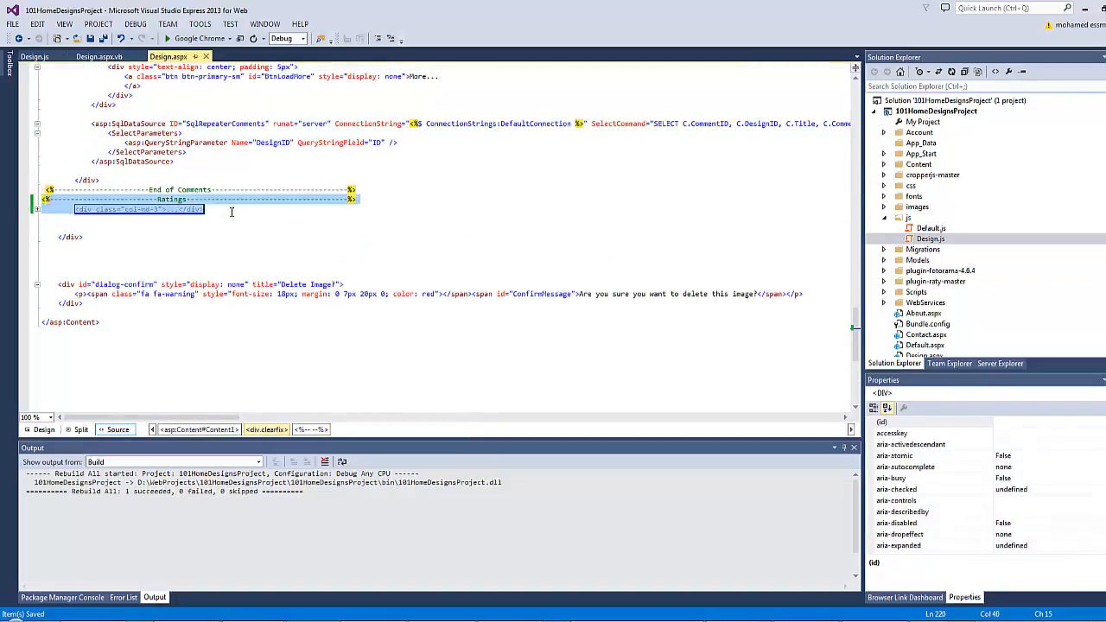
{"action": "mouse_move", "coordinate": [185, 239]}
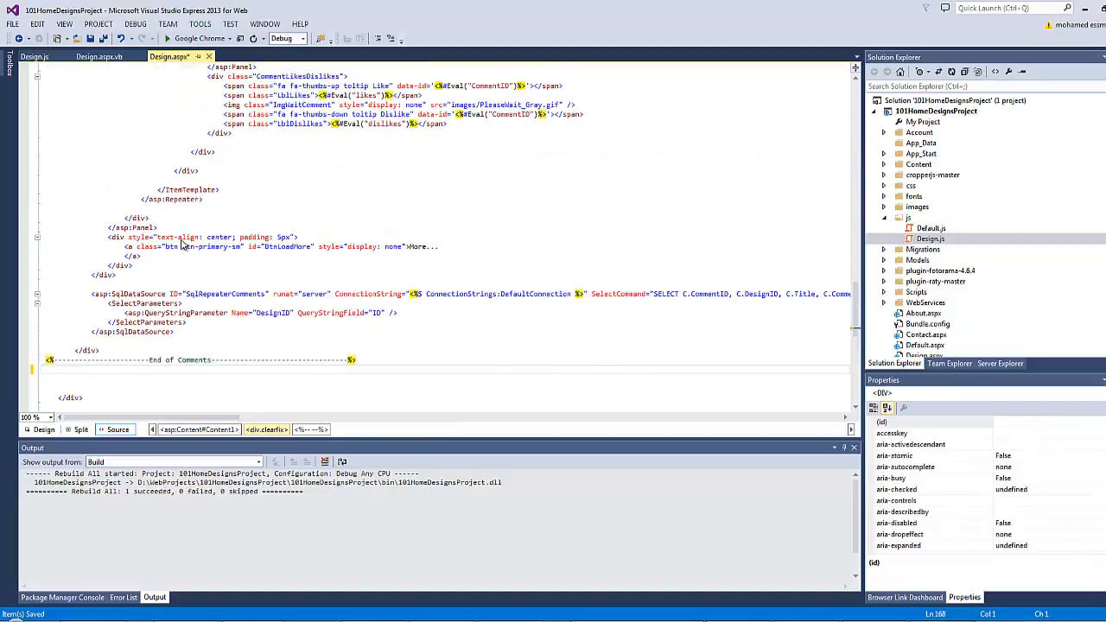
Move the Ratings div above the Comments section, close it with an 'end of Rating' comment, and run the page
{"action": "scroll", "scroll_direction": "up", "scroll_amount": 3}
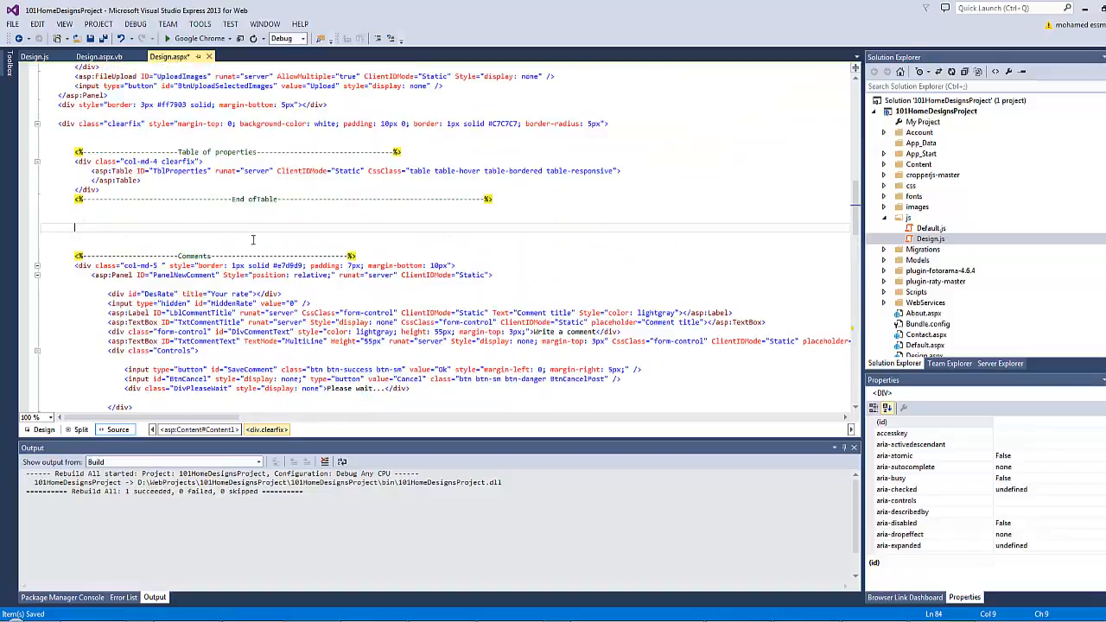
{"action": "scroll", "scroll_direction": "down", "scroll_amount": 3}
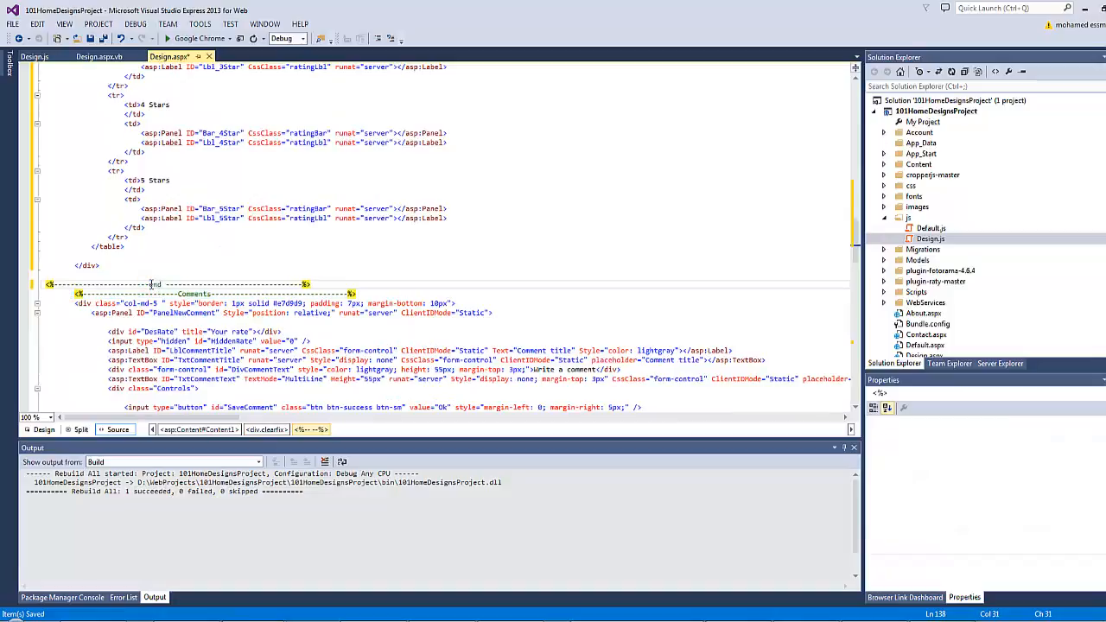
{"action": "type", "text": "end of Rating"}
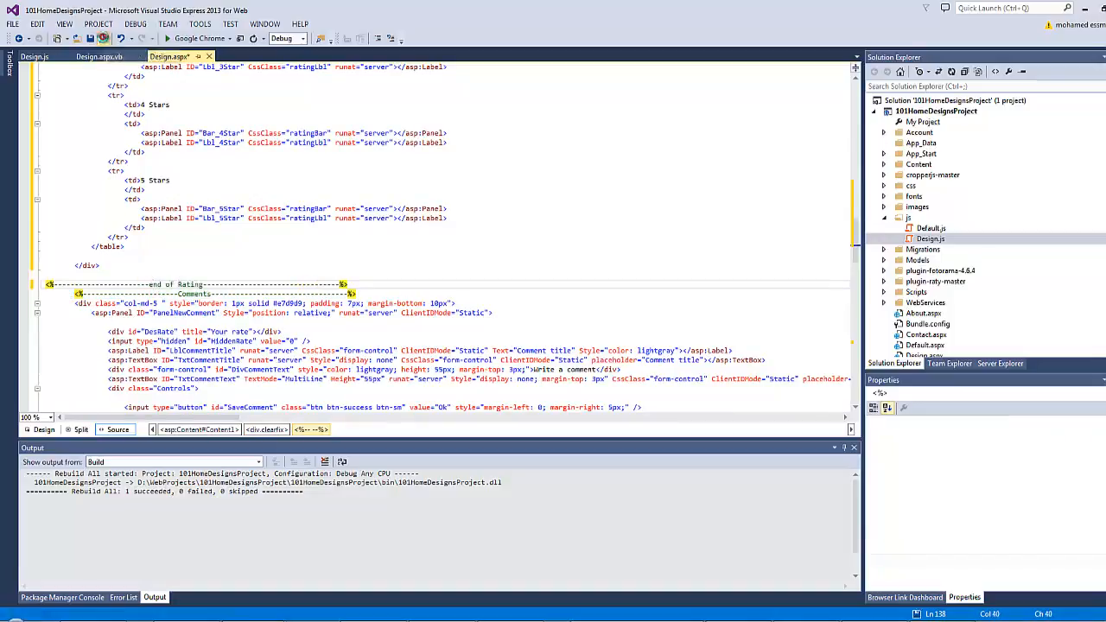
{"action": "left_click", "coordinate": [170, 38]}
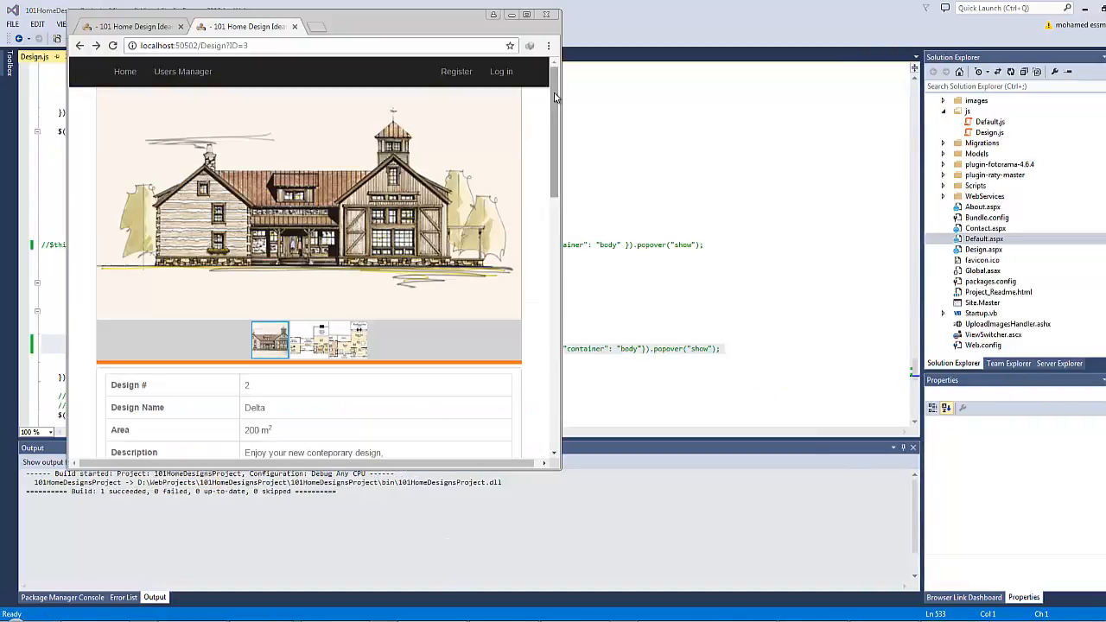
Scroll the narrow Chrome window to confirm ratings sit between the property table and comments
{"action": "scroll", "scroll_direction": "down", "scroll_amount": 3}
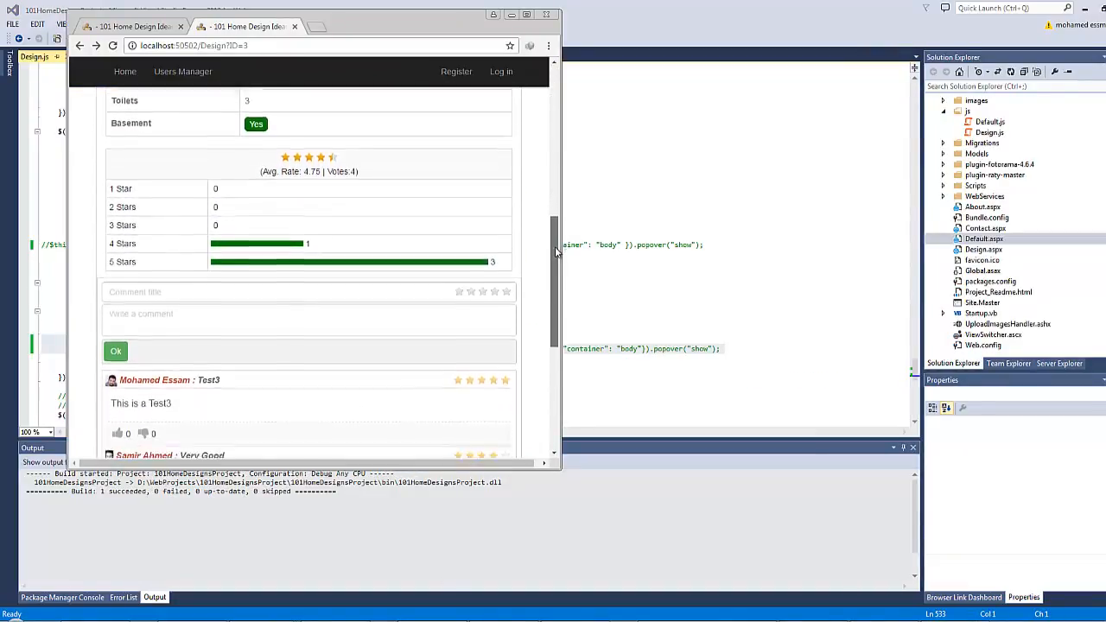
{"action": "scroll", "scroll_direction": "down", "scroll_amount": 3}
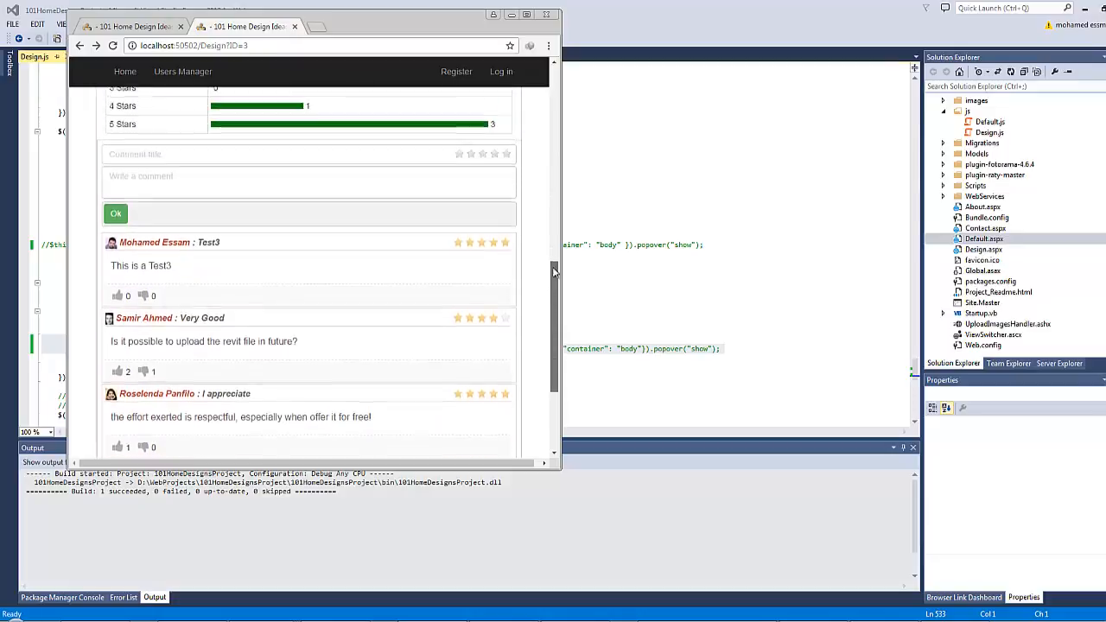
{"action": "scroll", "scroll_direction": "up", "scroll_amount": 3}
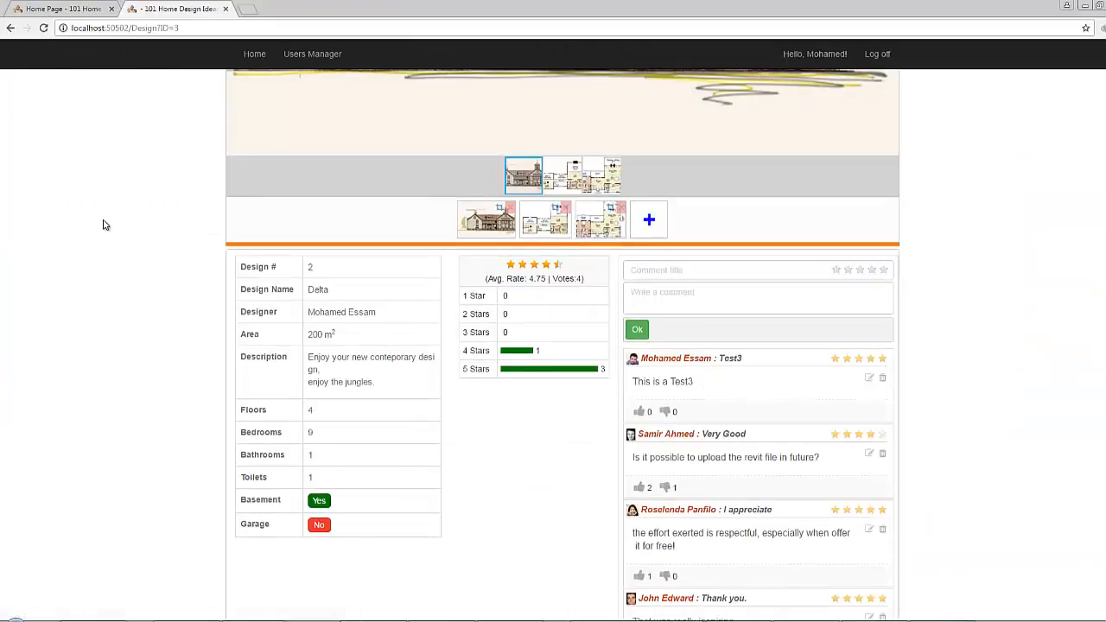
{"action": "mouse_move", "coordinate": [463, 574]}
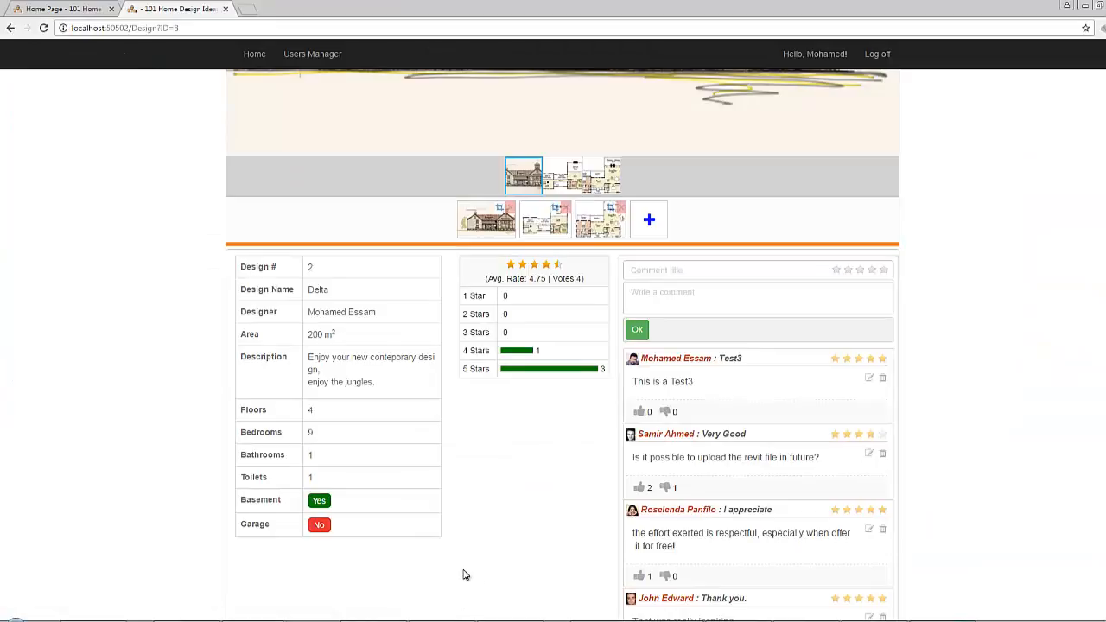
{"action": "mouse_move", "coordinate": [442, 606]}
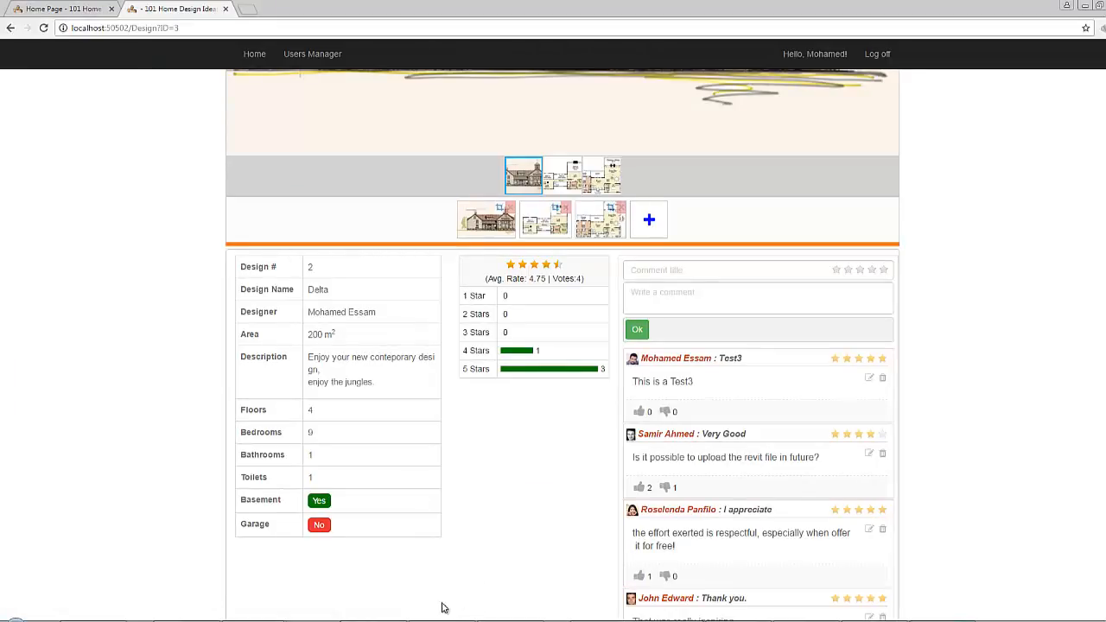
{"action": "mouse_move", "coordinate": [482, 261]}
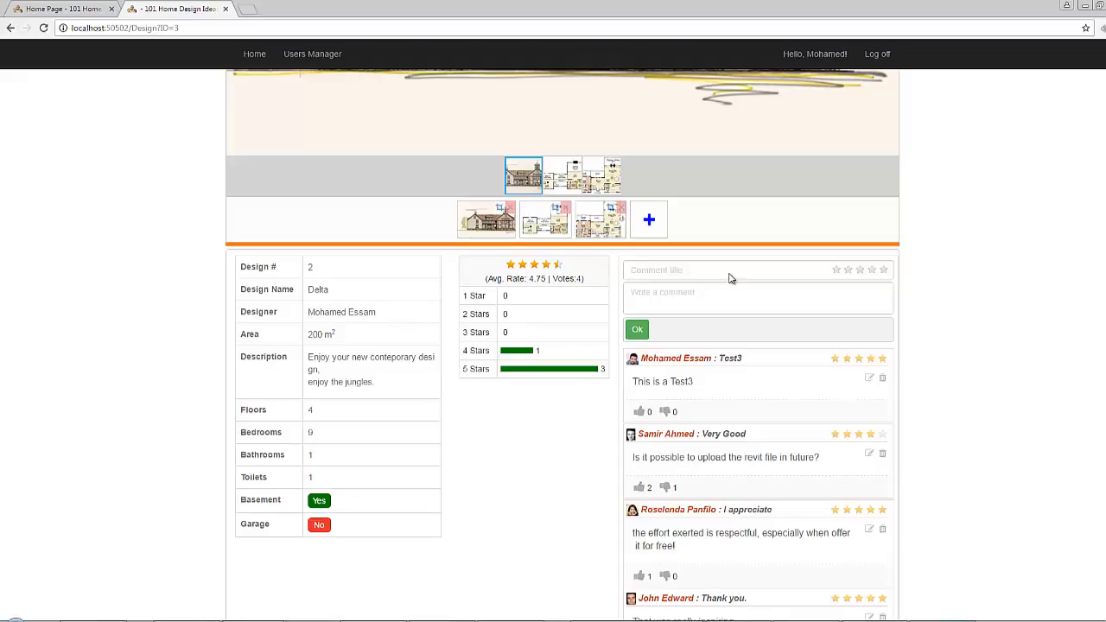
{"action": "mouse_move", "coordinate": [655, 479]}
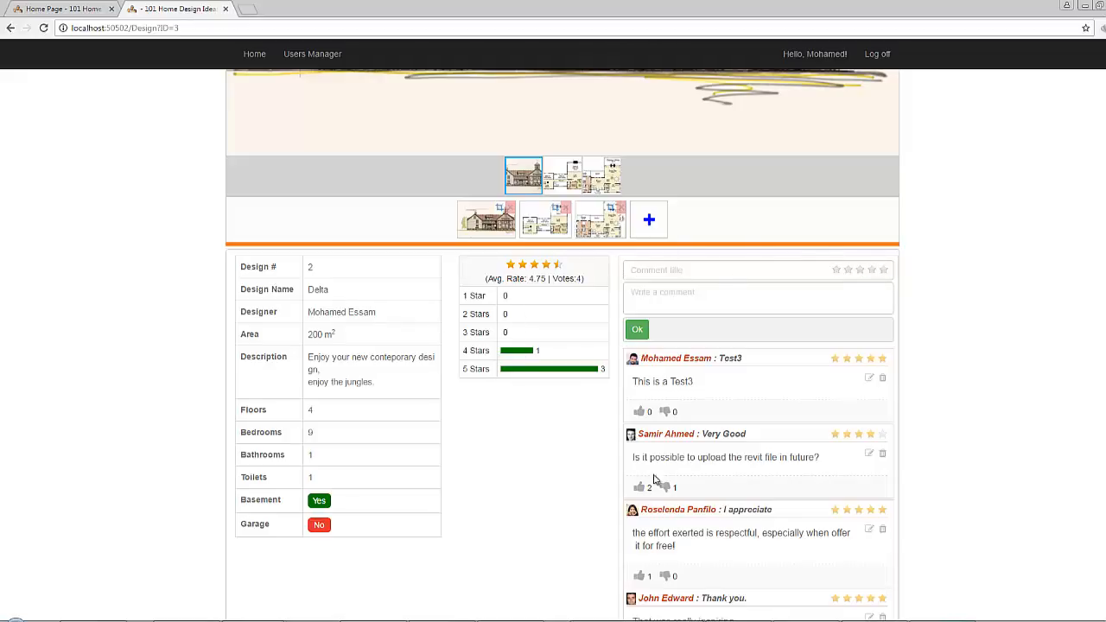
{"action": "mouse_move", "coordinate": [665, 484]}
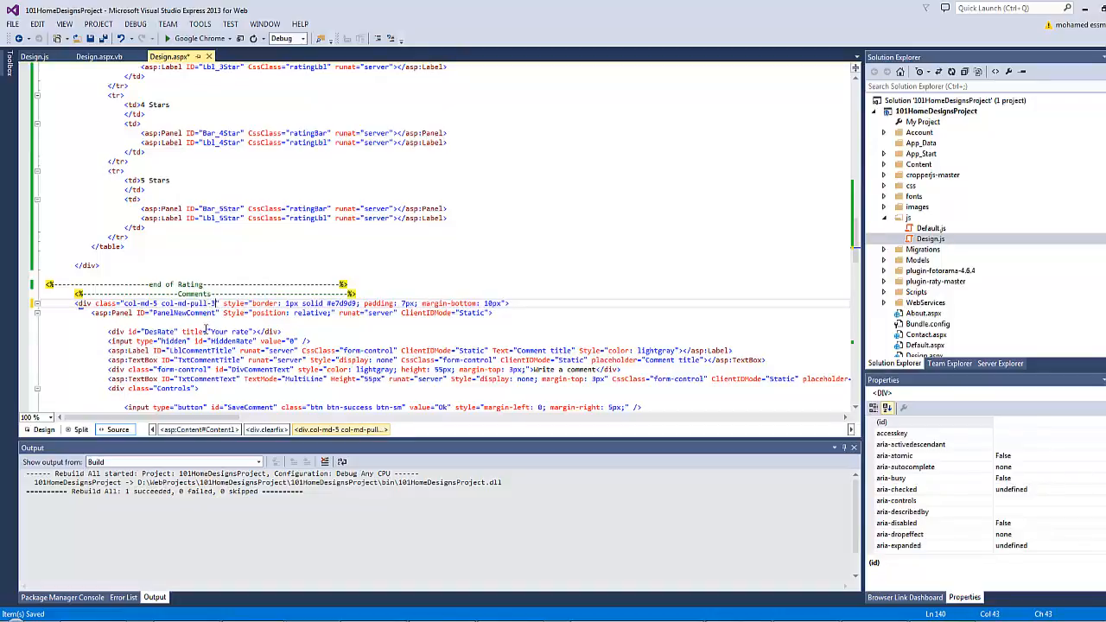
Give the comments div col-md-pull and the ratings div col-md-push-5, then run in the browser
{"action": "scroll", "scroll_direction": "up", "scroll_amount": 3}
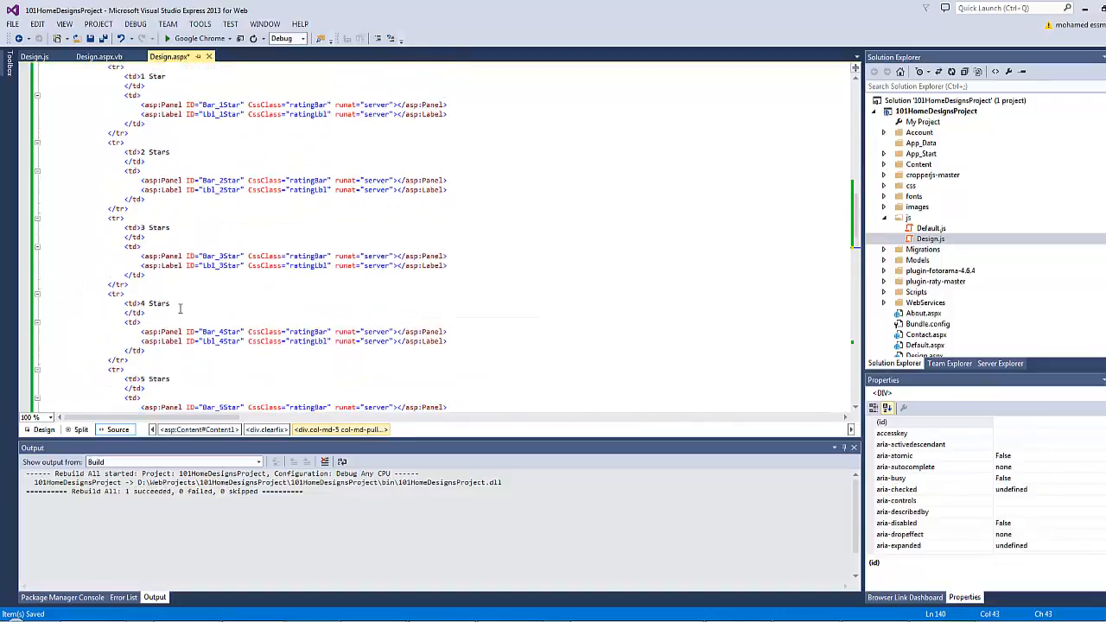
{"action": "scroll", "scroll_direction": "up", "scroll_amount": 3}
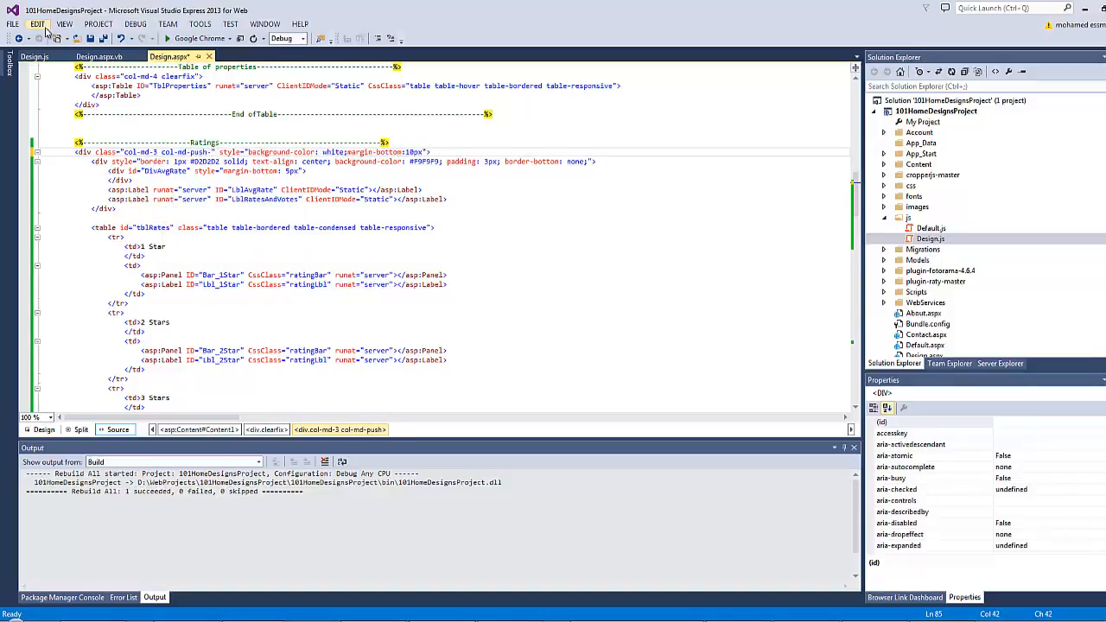
{"action": "left_click", "coordinate": [167, 38]}
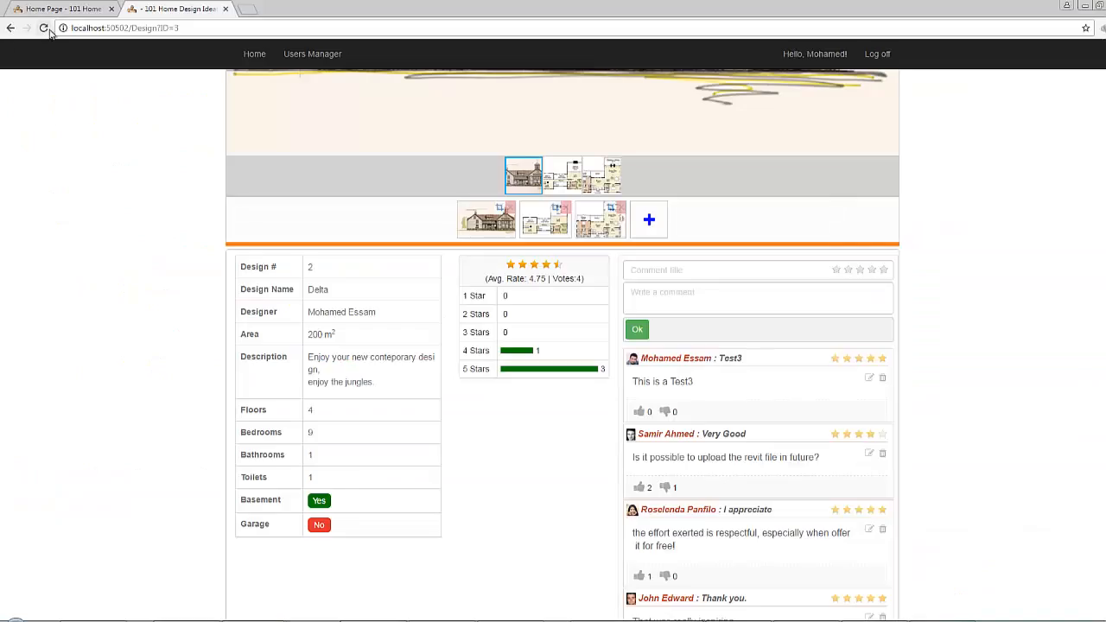
Reload to see ratings right of comments, then shrink the window to confirm ratings stack above comments
{"action": "left_click", "coordinate": [44, 28]}
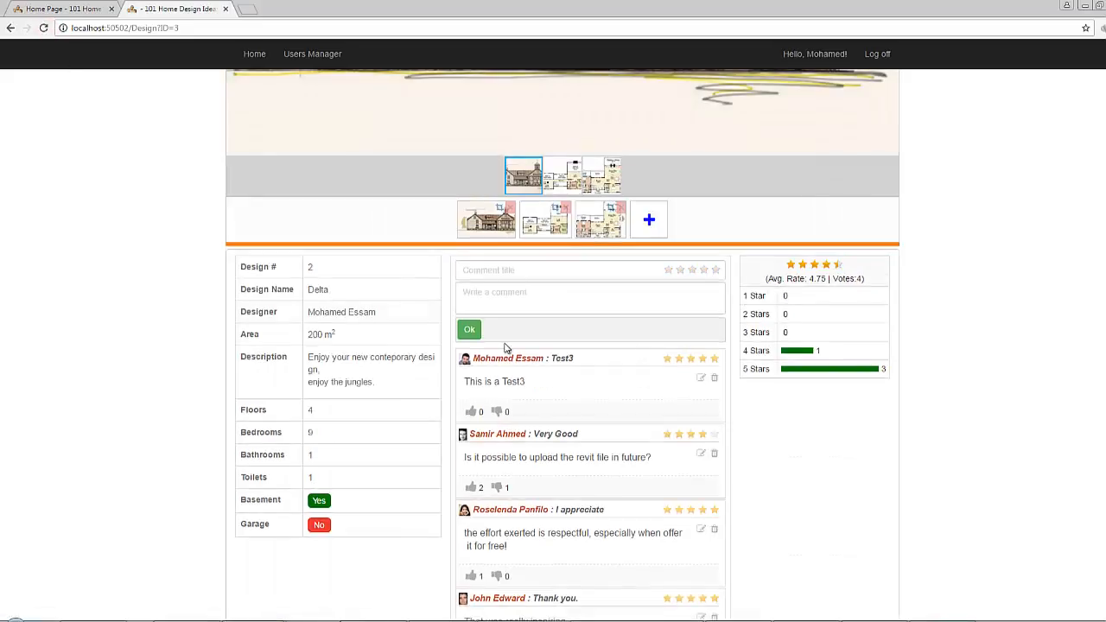
{"action": "mouse_move", "coordinate": [713, 370]}
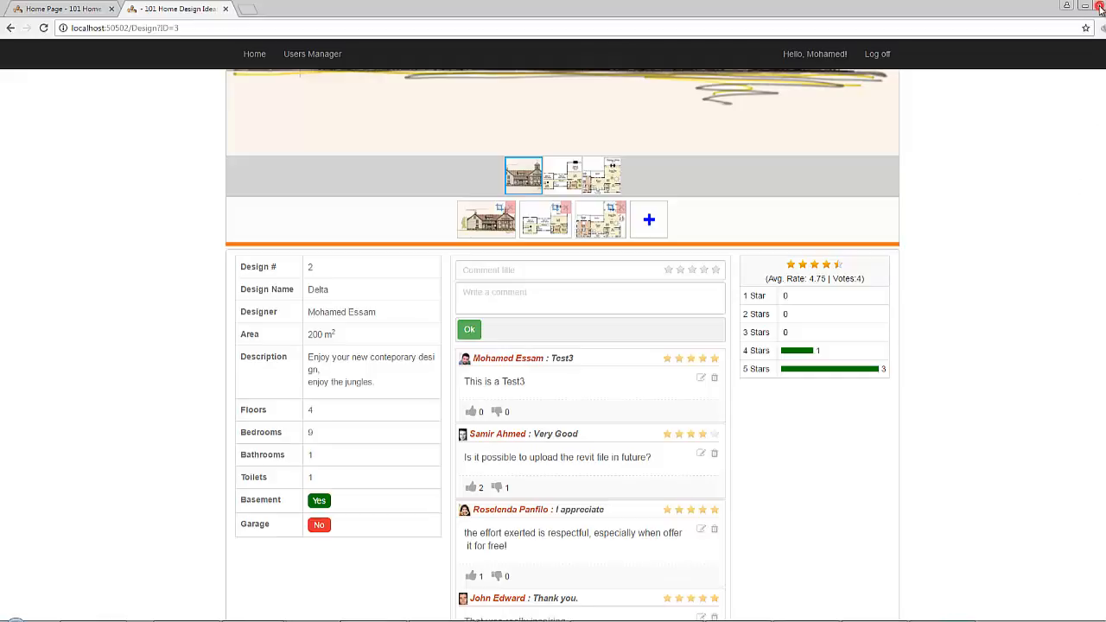
{"action": "left_click", "coordinate": [1085, 6]}
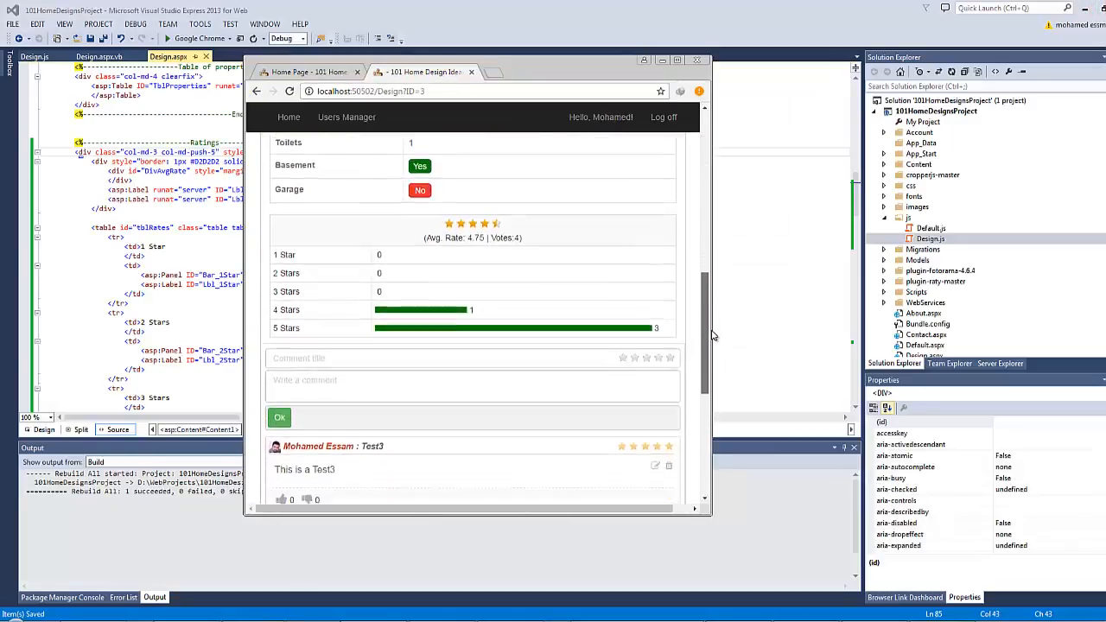
{"action": "scroll", "scroll_direction": "down", "scroll_amount": 3}
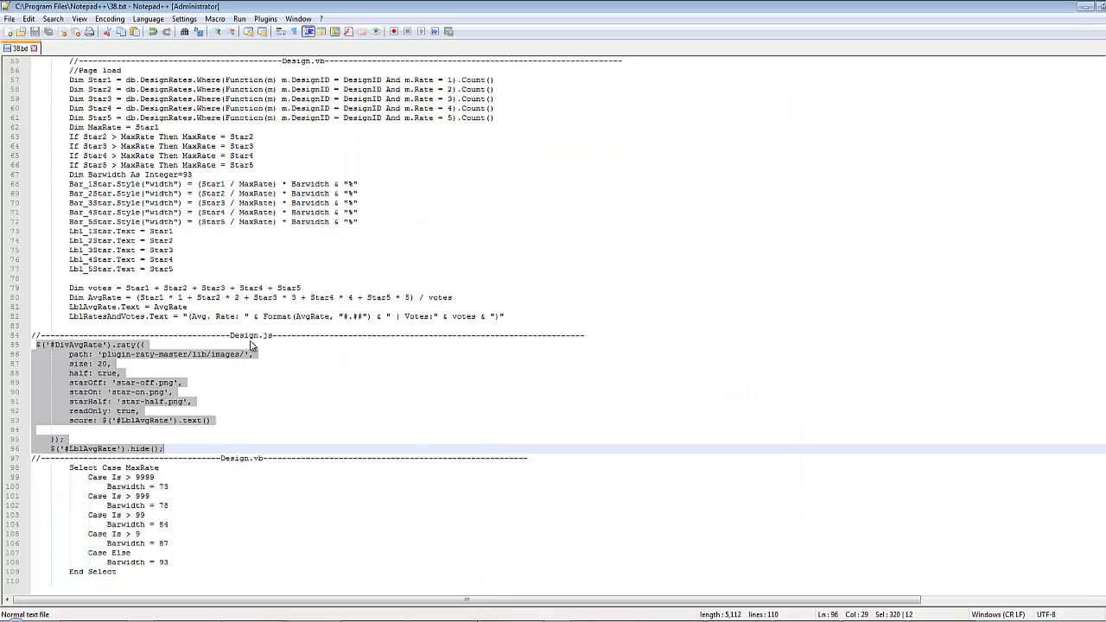
{"action": "left_click", "coordinate": [181, 382]}
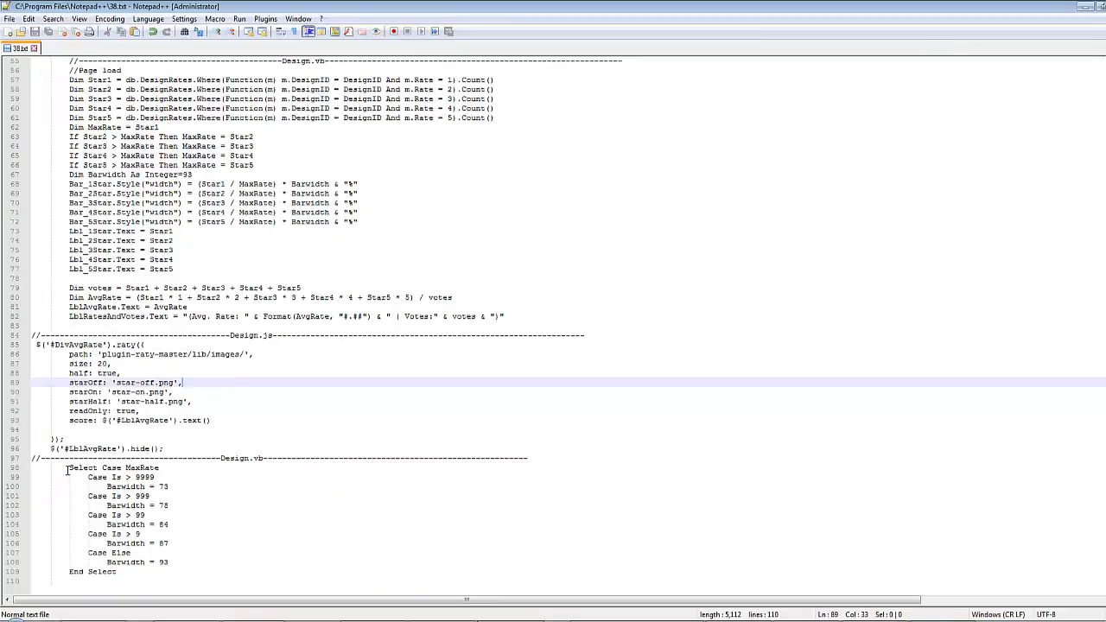